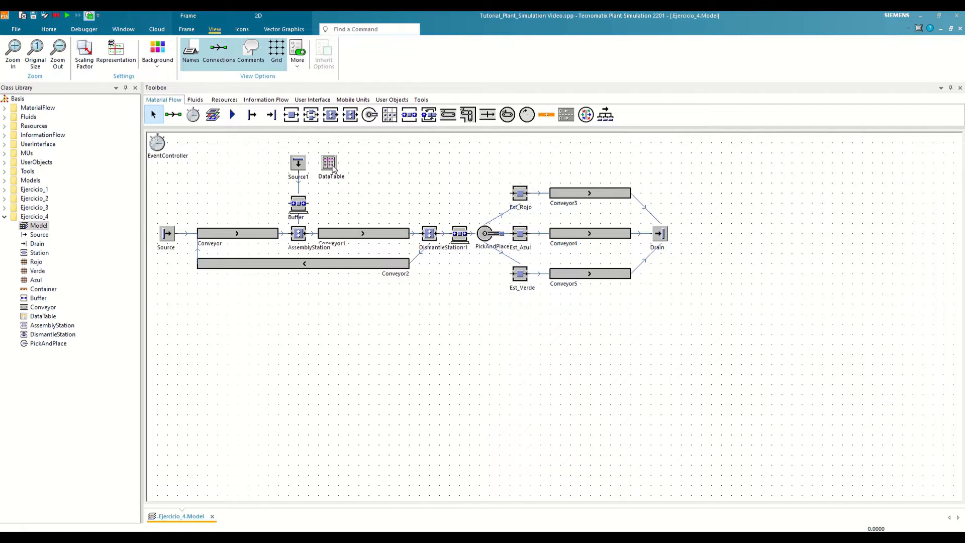
Review the Conveyor's settings and close its dialog without changes.
double_click(331, 163)
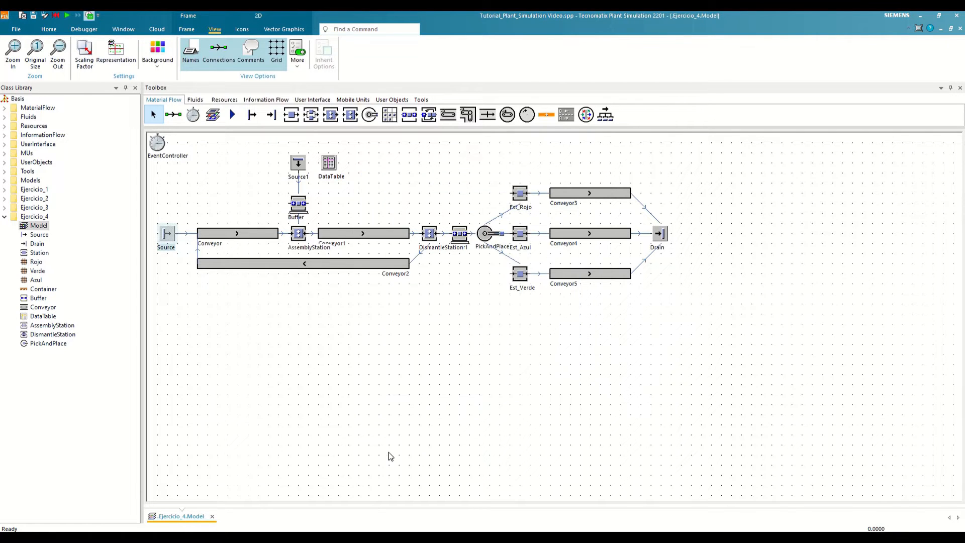
mouse_move(308, 420)
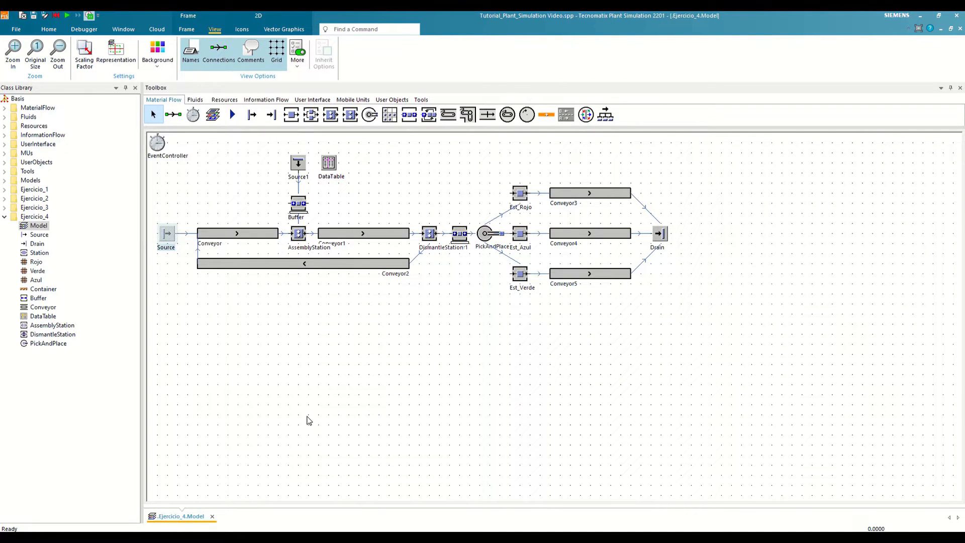
mouse_move(245, 245)
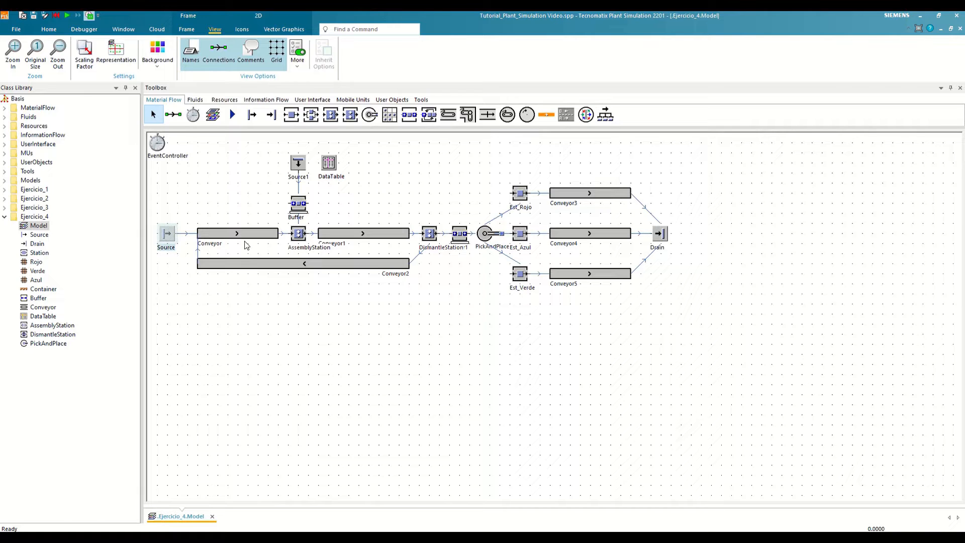
double_click(237, 232)
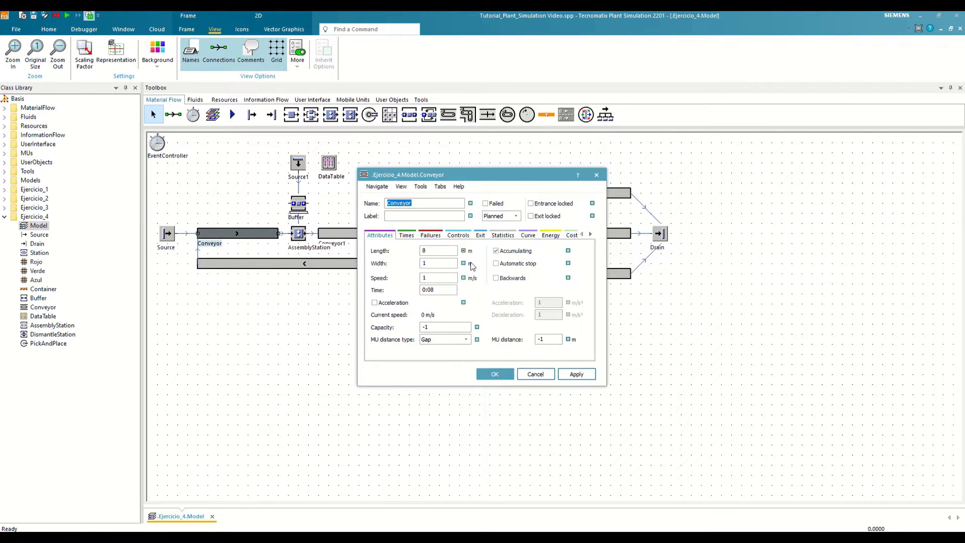
click(480, 234)
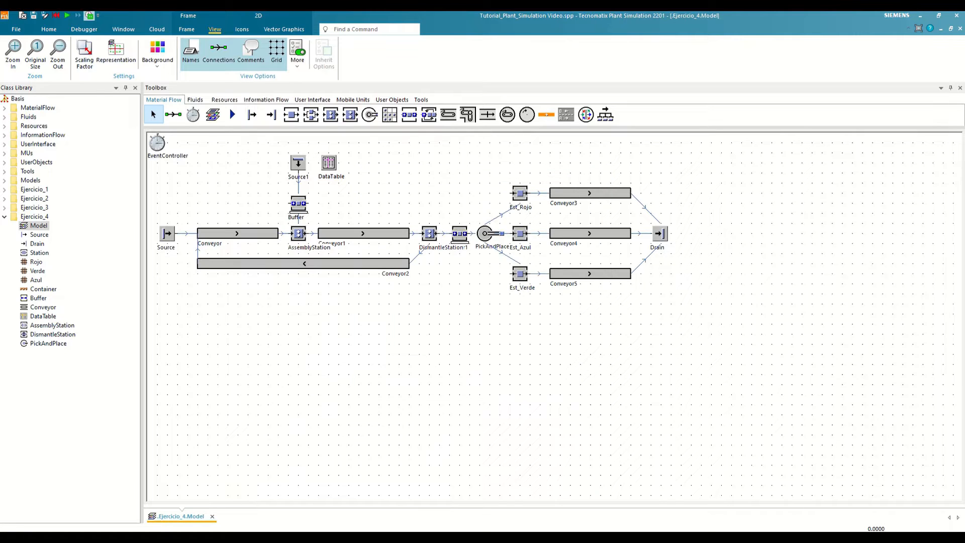
Shift downstream objects right and place a FlowControl before AssemblyStation, ready to connect Conveyor2.
drag(347, 171, 729, 347)
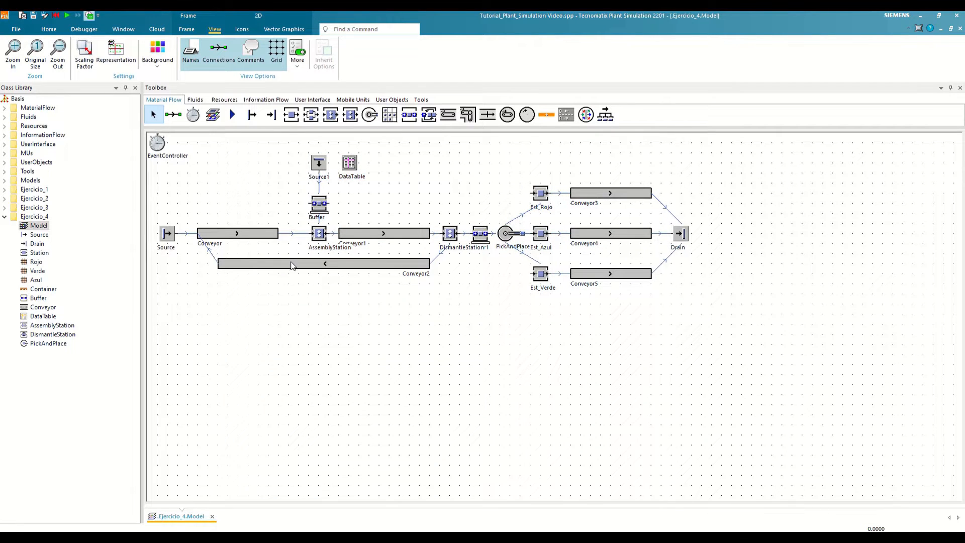
double_click(292, 262)
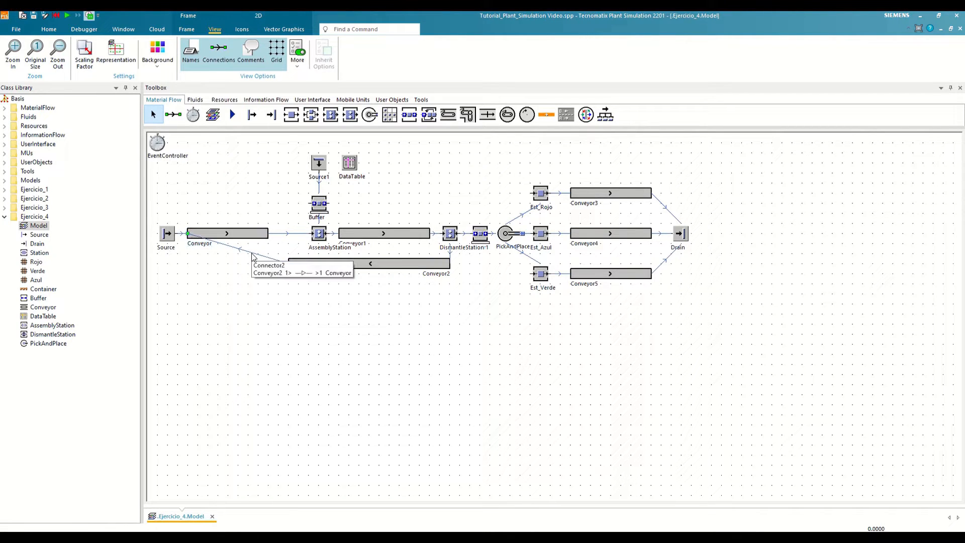
mouse_move(365, 200)
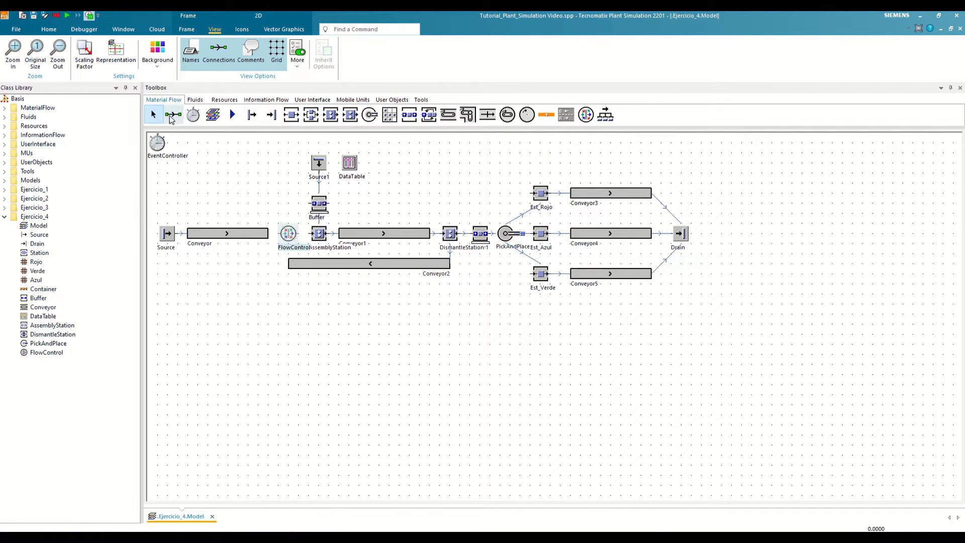
click(174, 114)
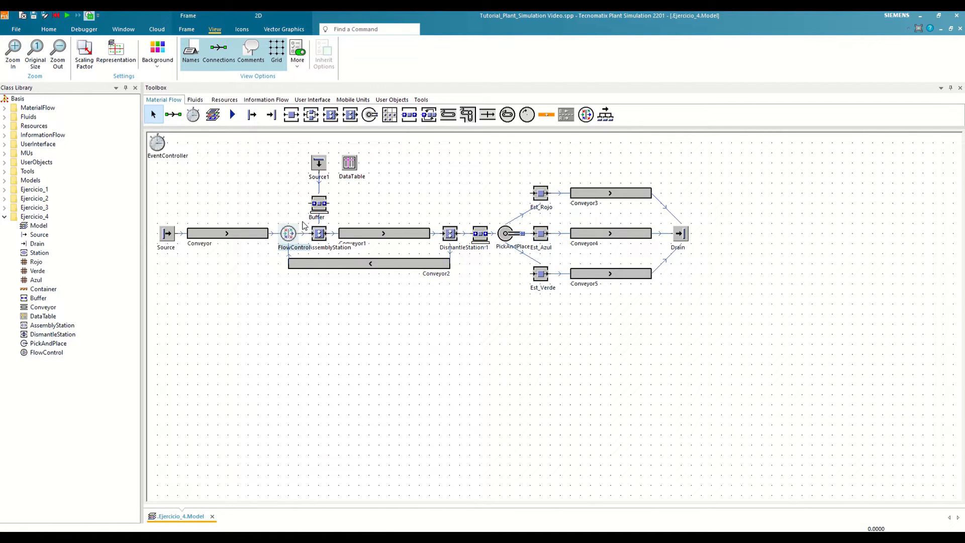
Leave FlowControl's exit strategy Cyclic and set its entry strategy to Start at predecessor 1.
double_click(287, 234)
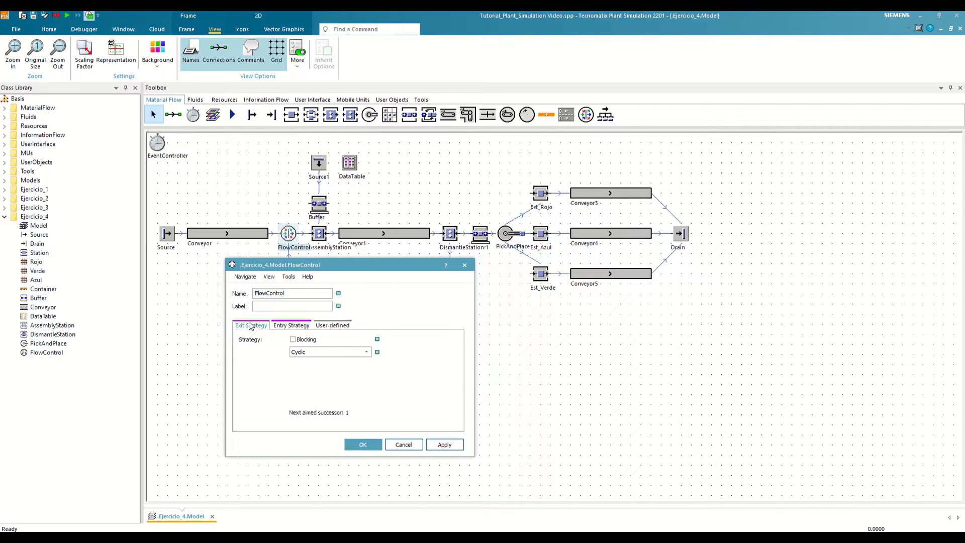
mouse_move(250, 324)
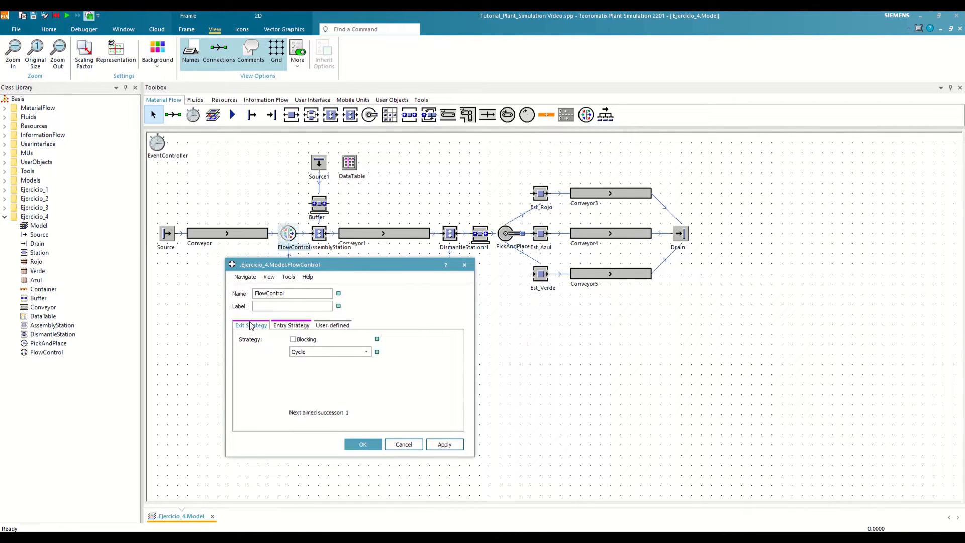
click(366, 351)
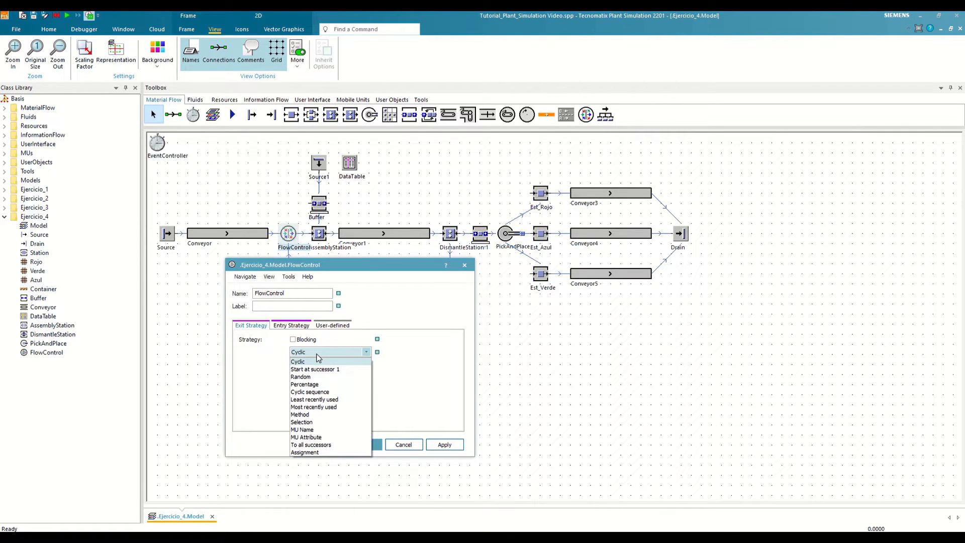
mouse_move(266, 385)
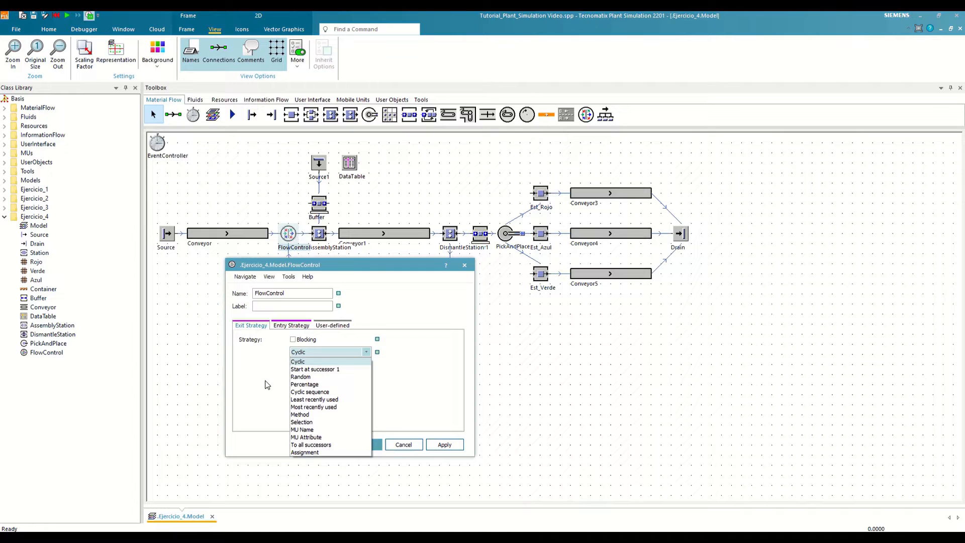
click(291, 325)
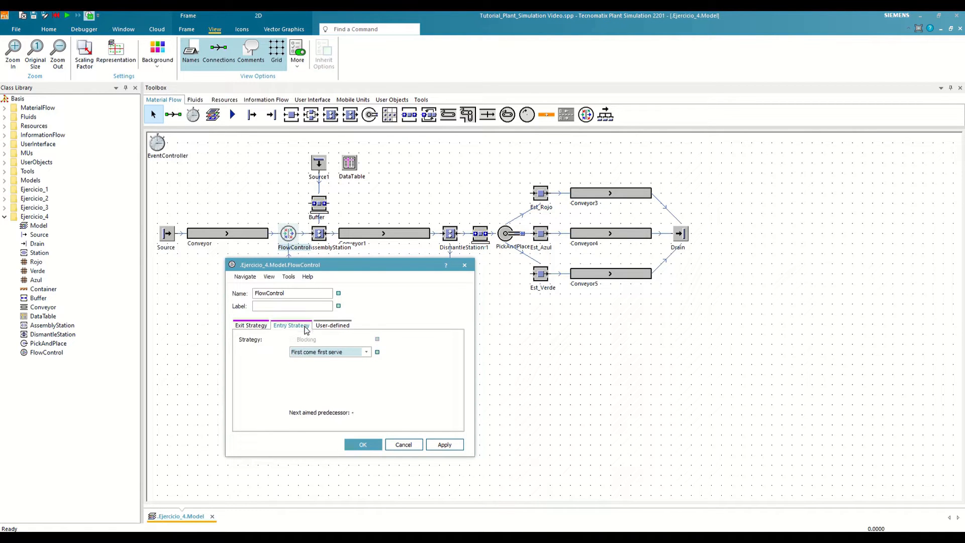
click(366, 351)
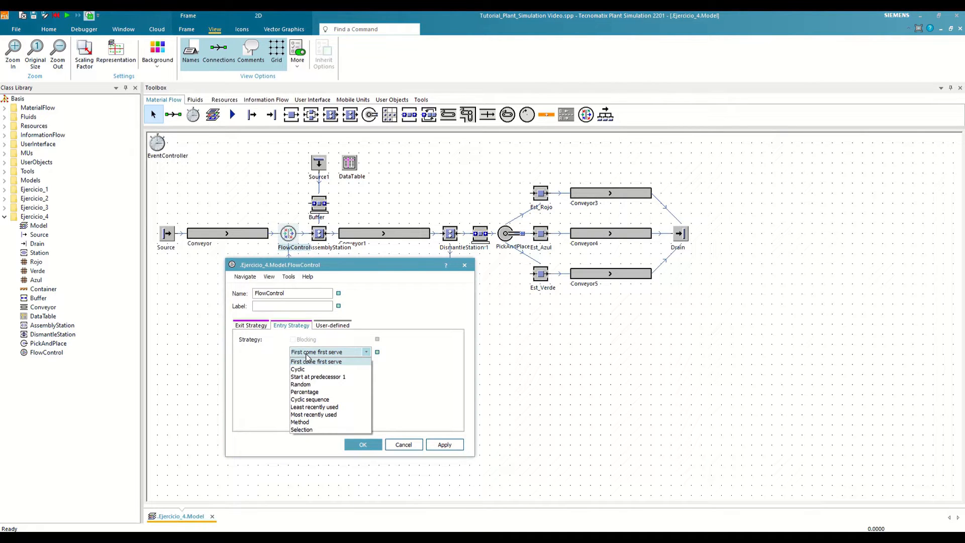
mouse_move(317, 377)
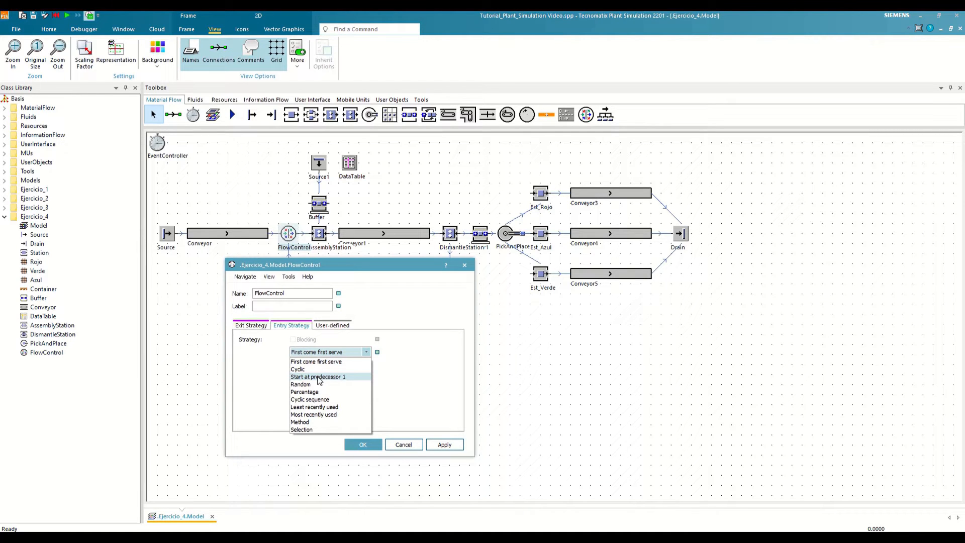
click(318, 376)
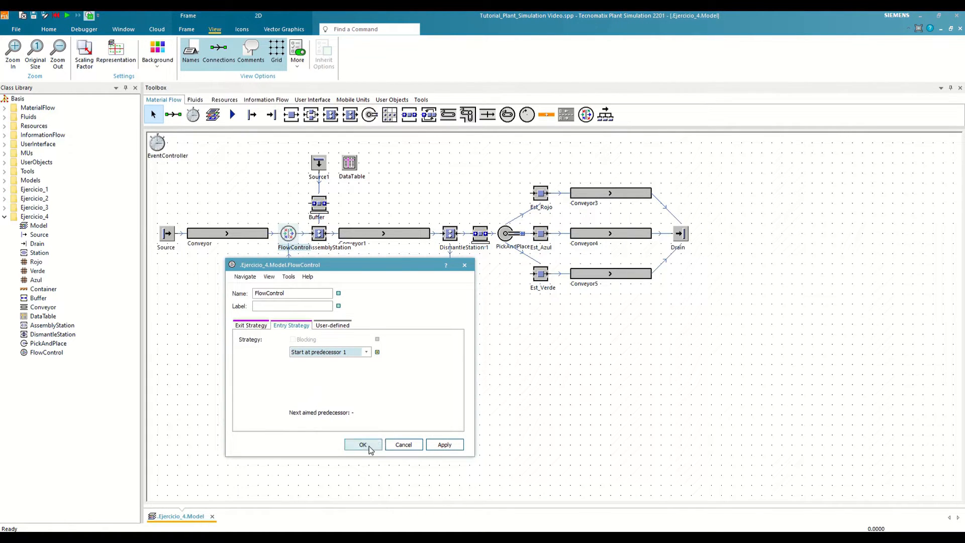
click(362, 444)
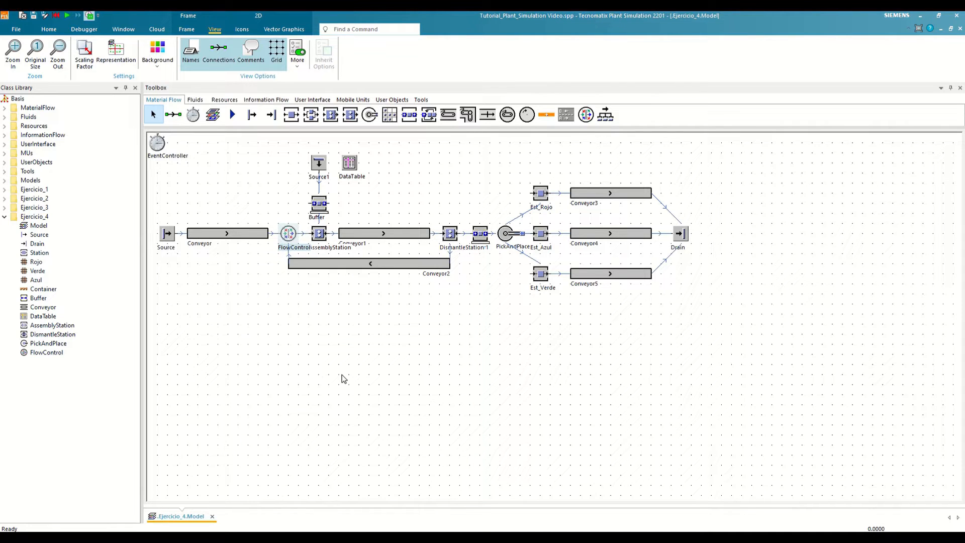
mouse_move(336, 369)
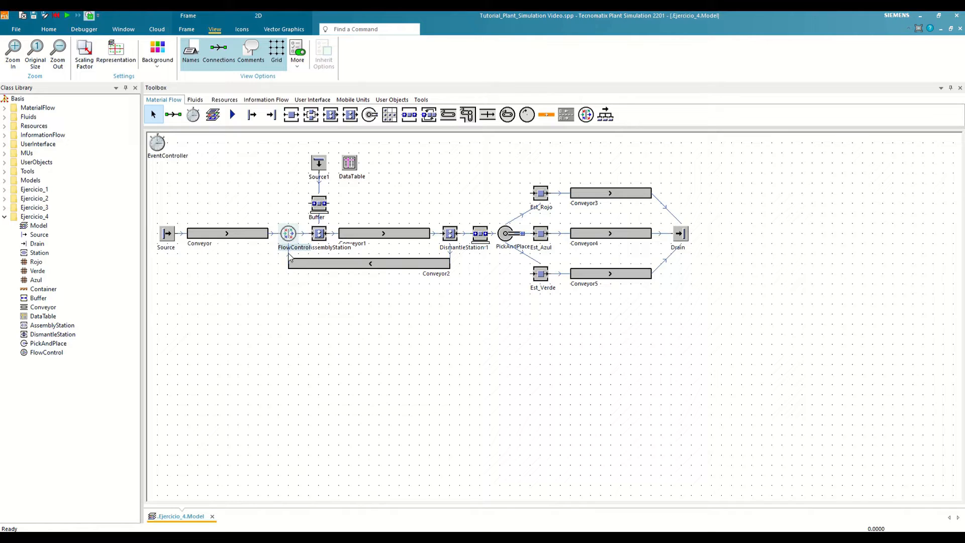
mouse_move(292, 258)
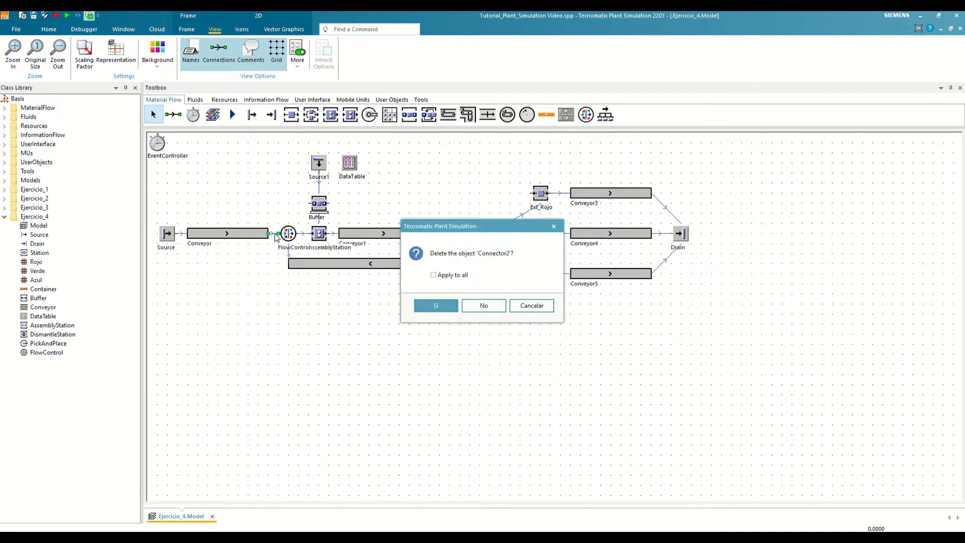
Confirm deleting Connector2, the old link from Conveyor2 back to Conveyor.
click(435, 305)
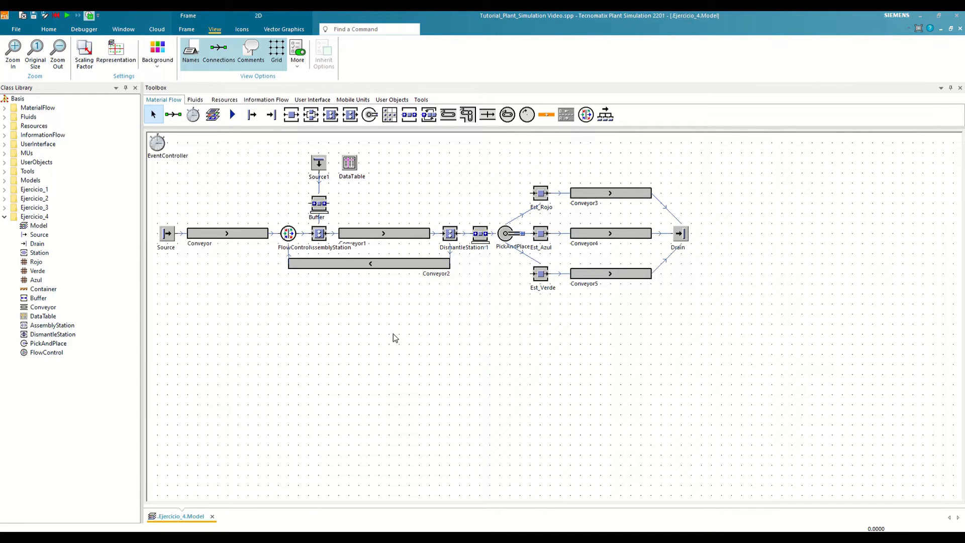
mouse_move(382, 232)
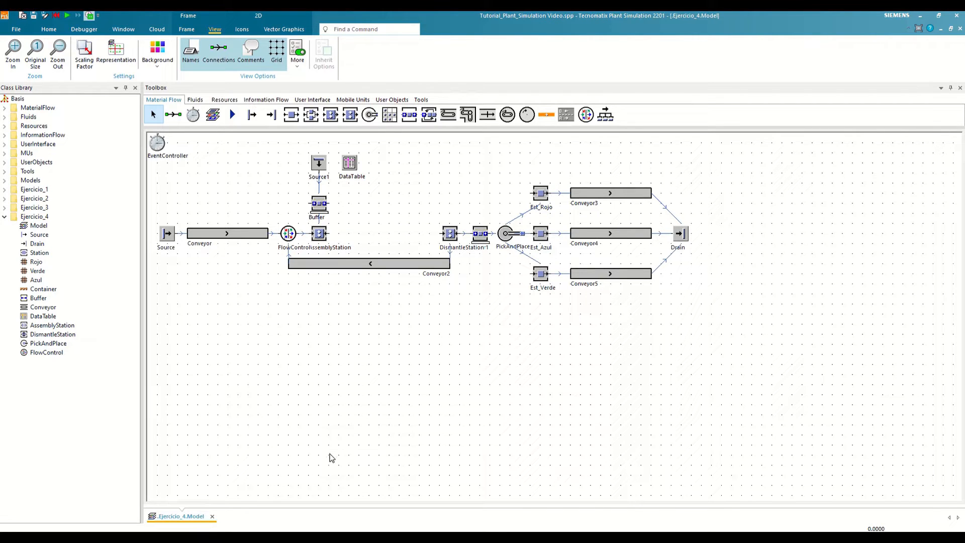
mouse_move(582, 98)
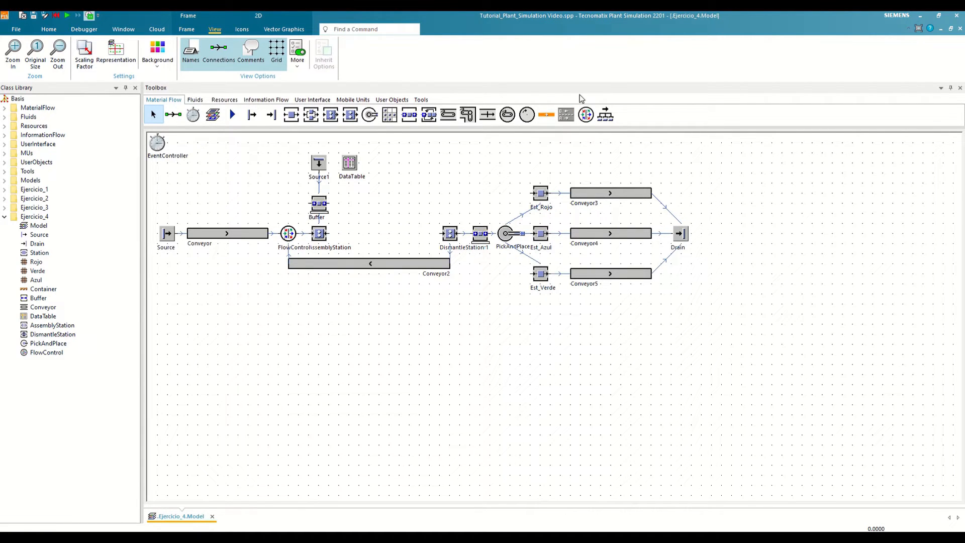
mouse_move(488, 47)
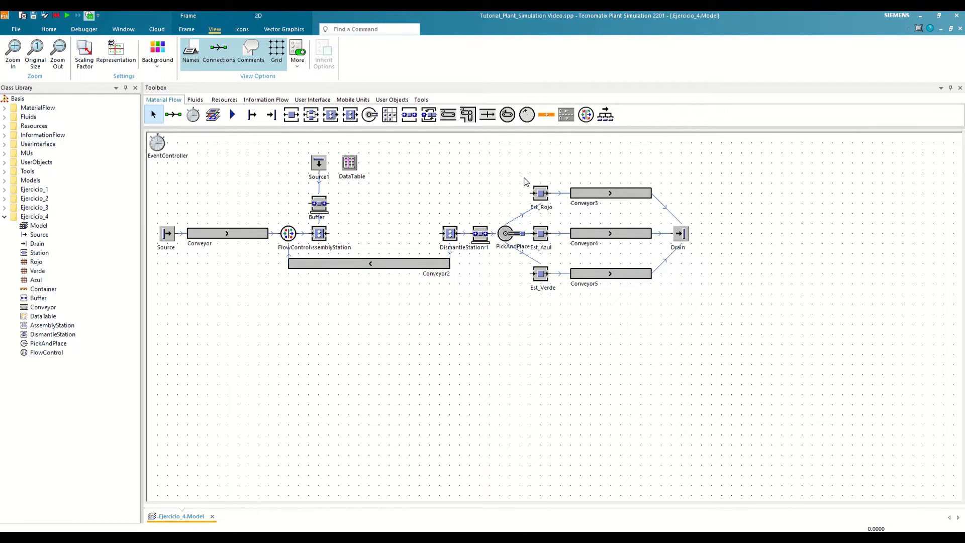
mouse_move(548, 165)
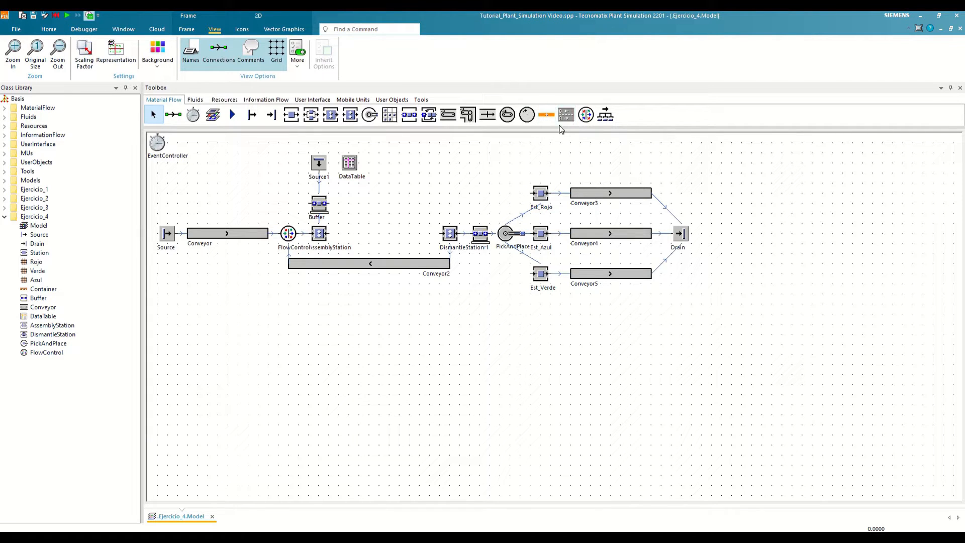
mouse_move(565, 114)
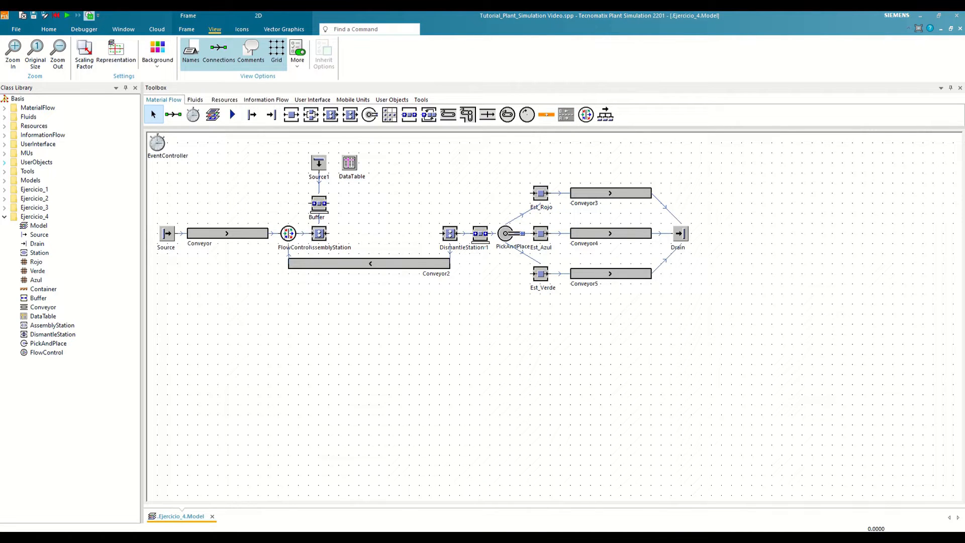
Select the TwoLaneTrack class in the Ejercicio_4 library folder for placement between the stations.
click(39, 225)
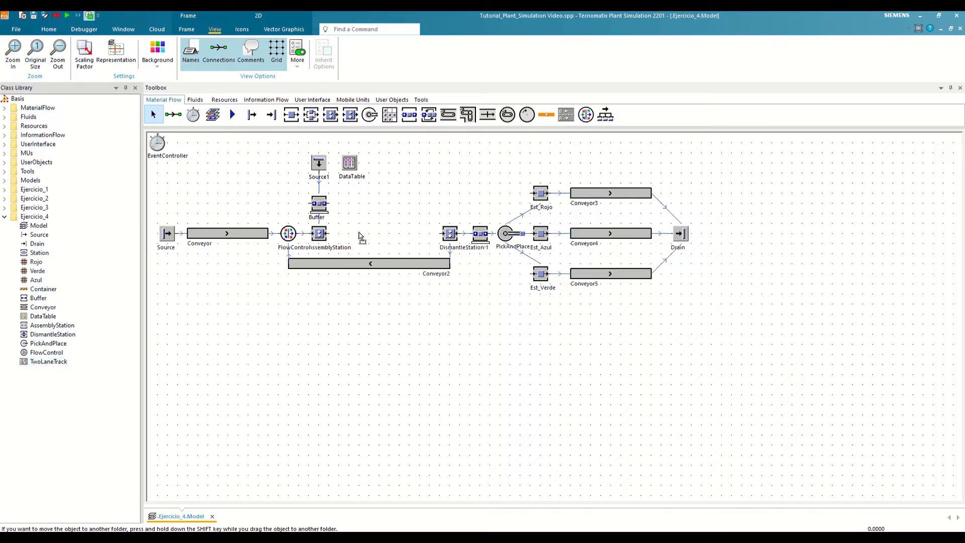
Set the TwoLaneTrack Lane A length to 6 m and apply it.
double_click(368, 262)
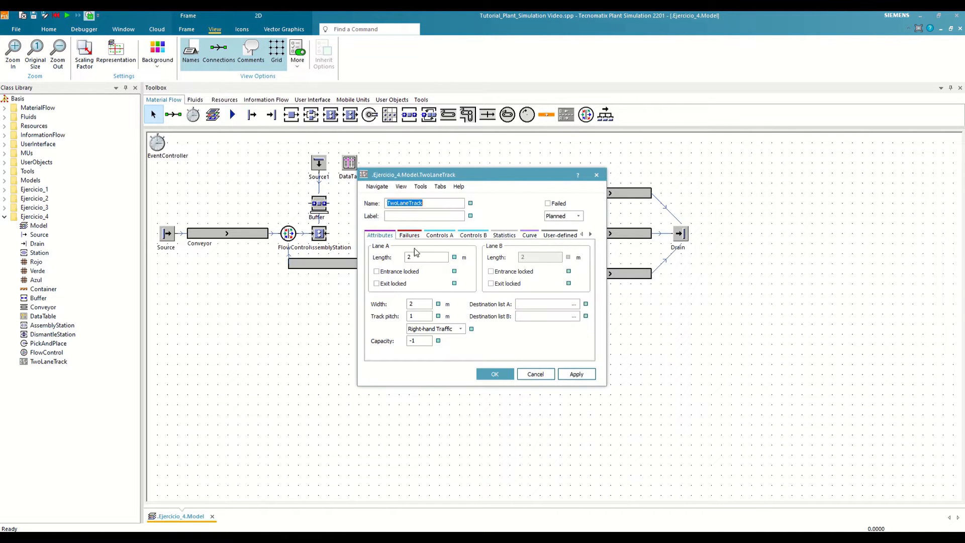
text(6)
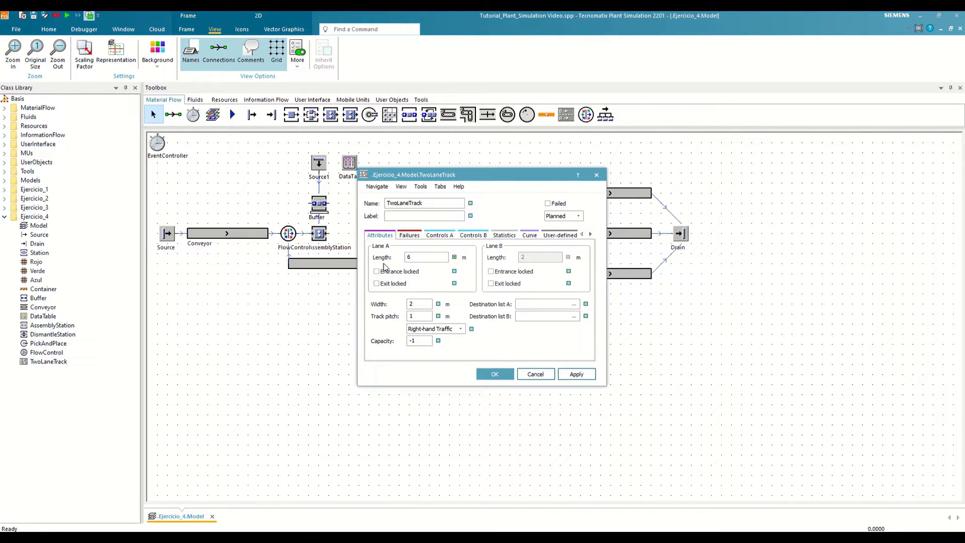
click(575, 374)
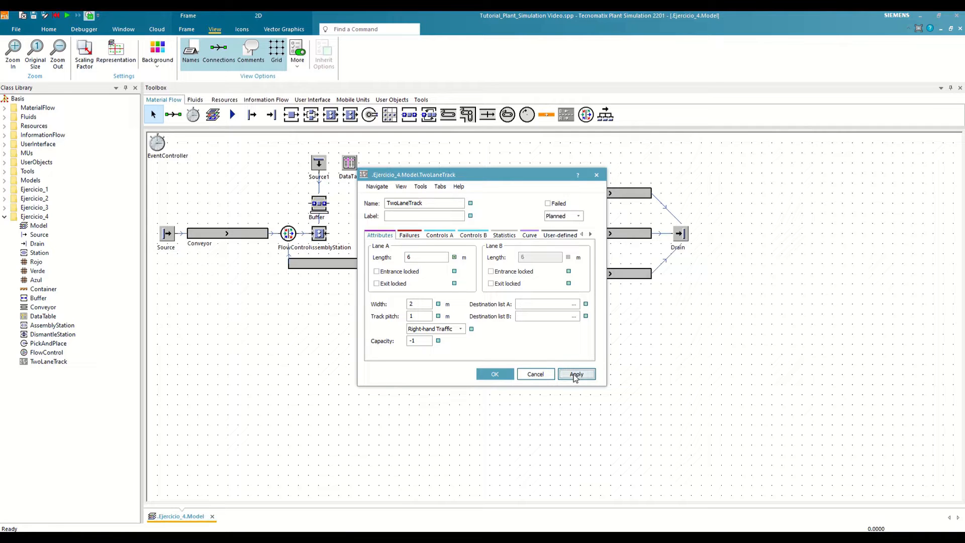
click(575, 374)
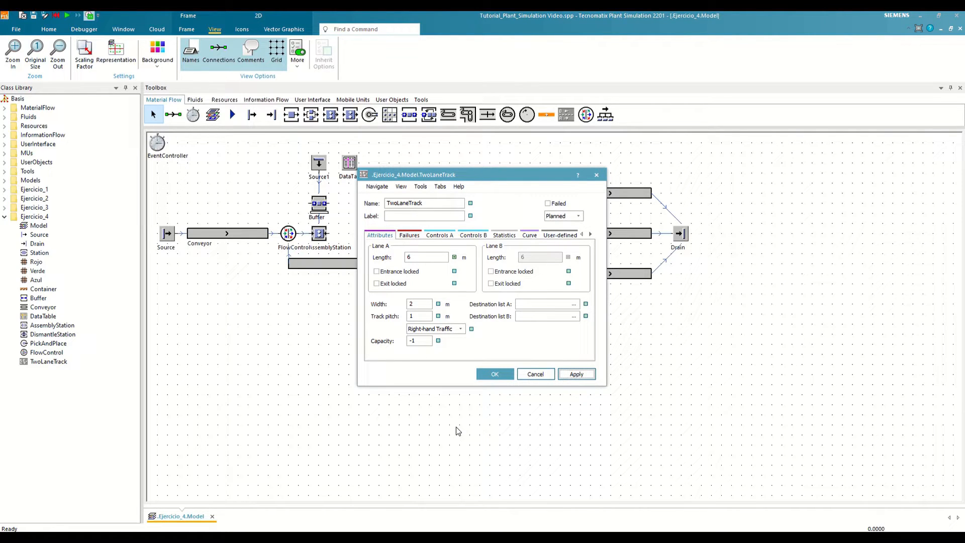
click(495, 374)
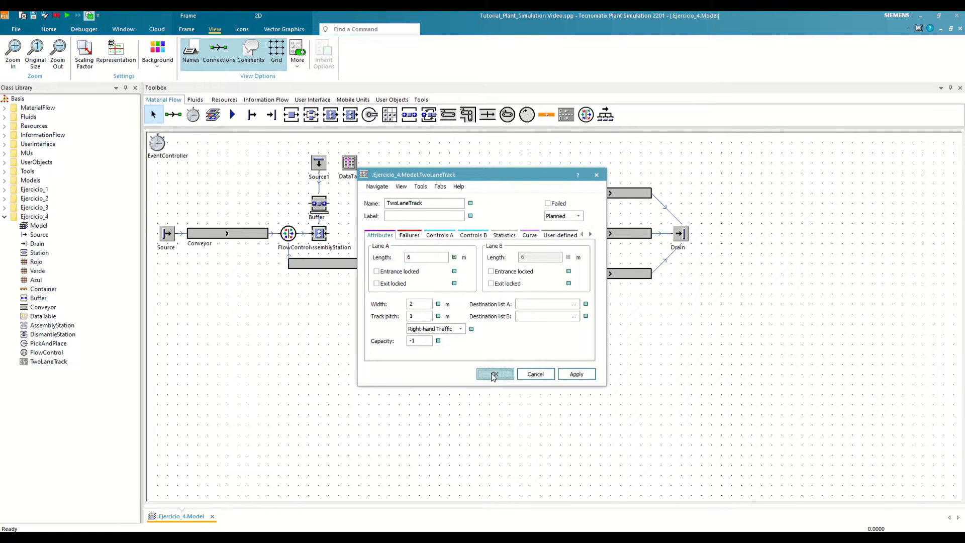
click(494, 374)
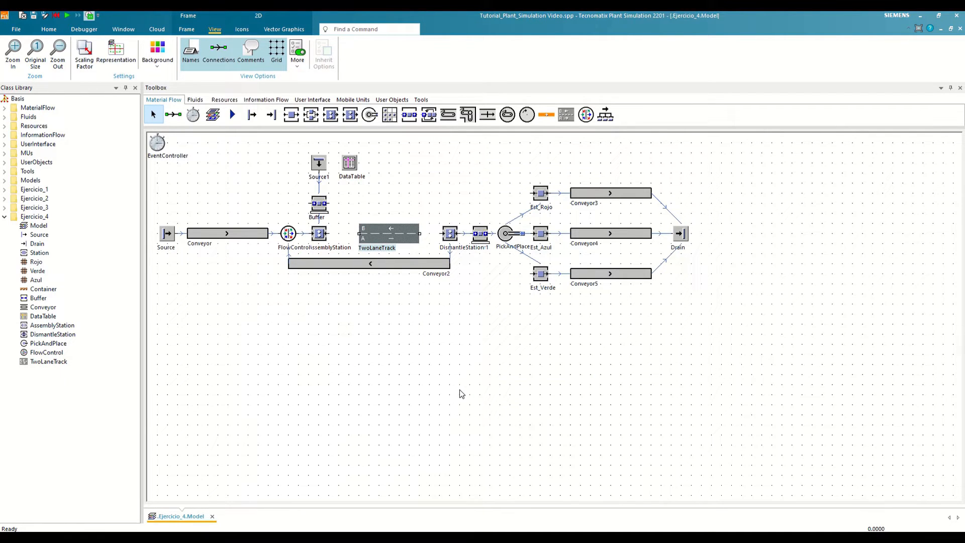
mouse_move(446, 396)
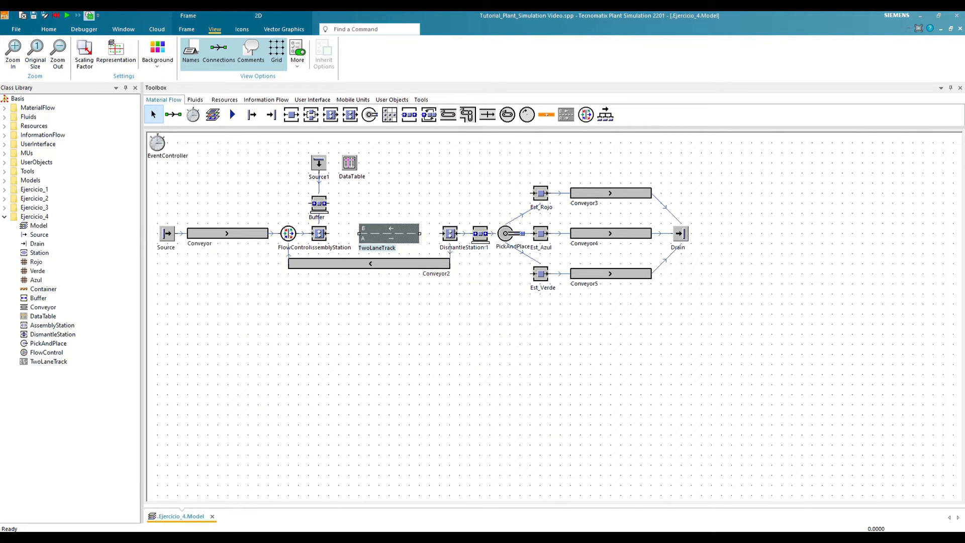
Create a toolbar named Ejercicio_4 in the Ejercicio_4 folder and show its toolbox page.
right_click(35, 216)
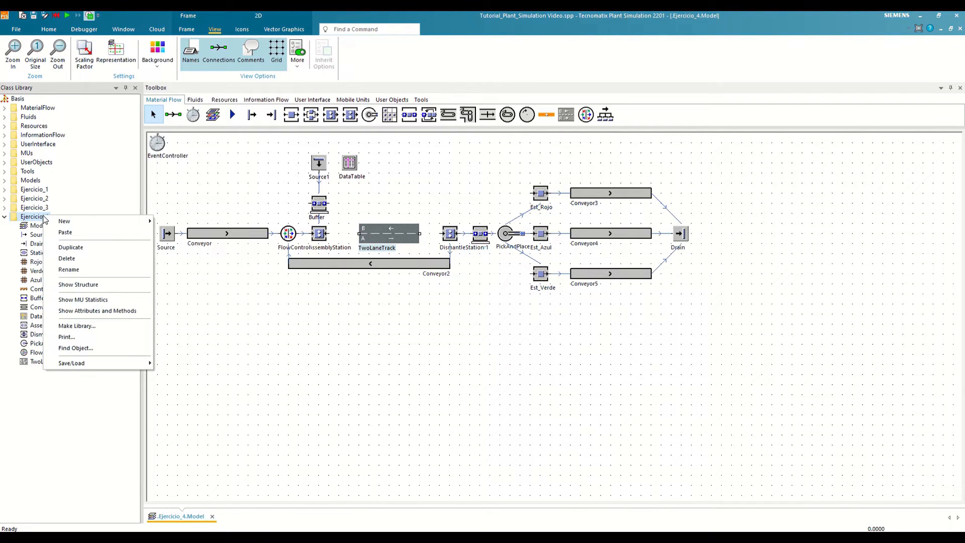
mouse_move(101, 220)
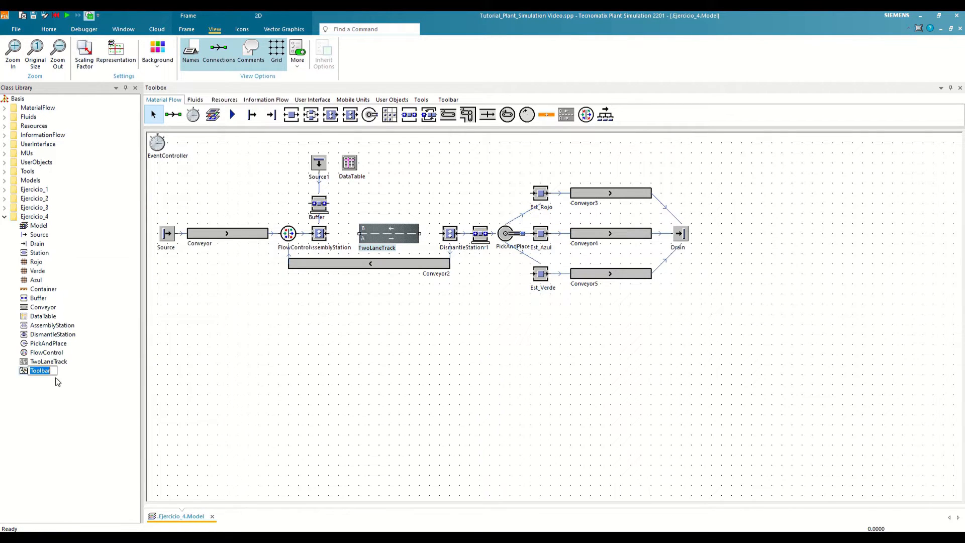
text(Ejercicio_4)
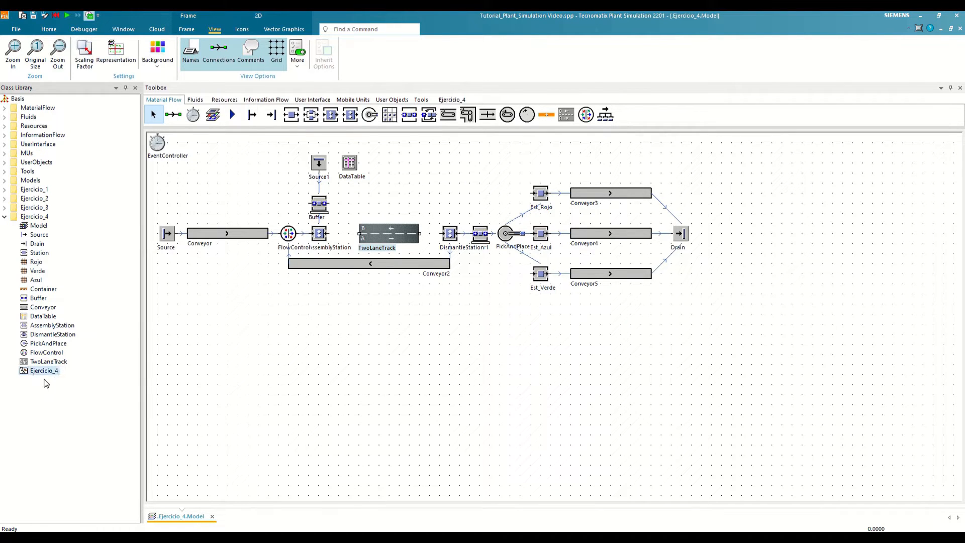
click(43, 225)
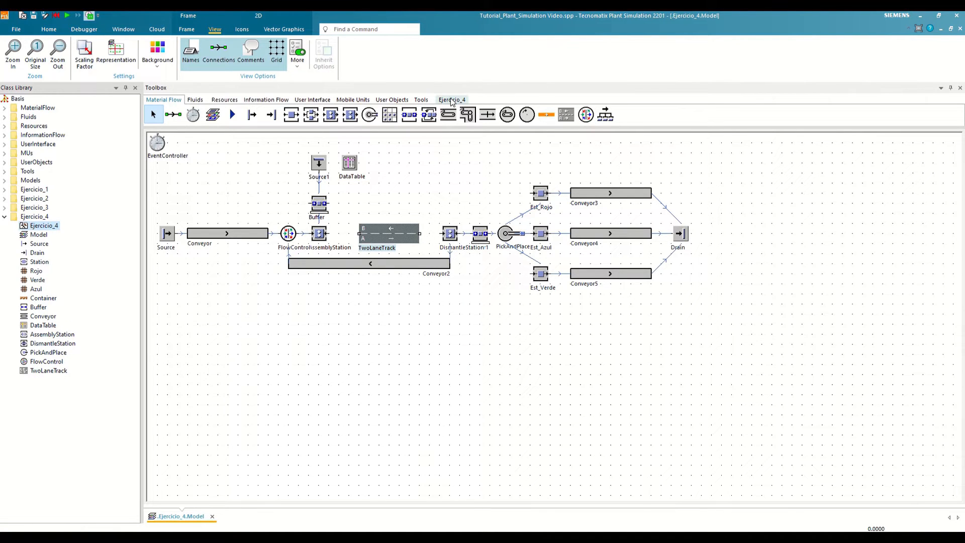
click(451, 99)
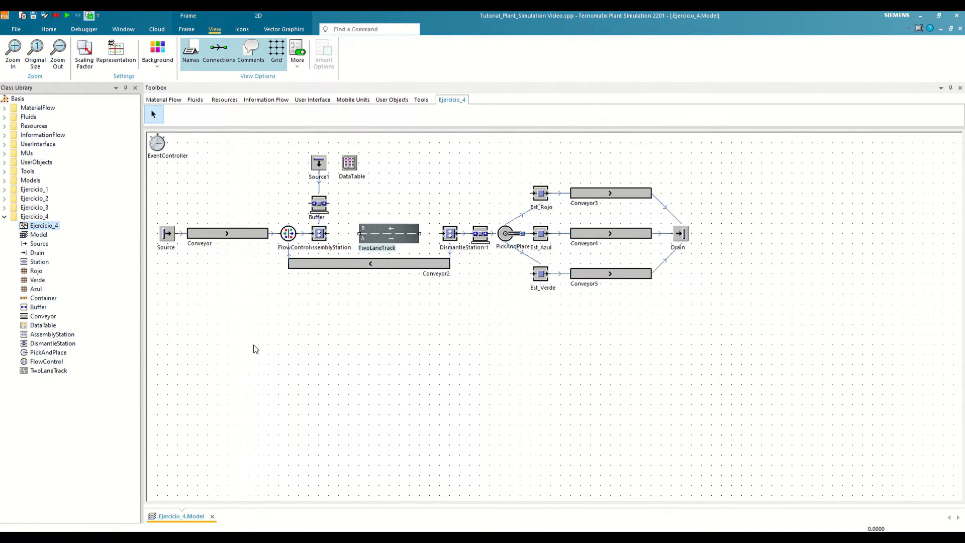
Add the folder's classes to the Ejercicio_4 page and delete the stray Buffer2 and TwoLaneTrack1.
click(40, 243)
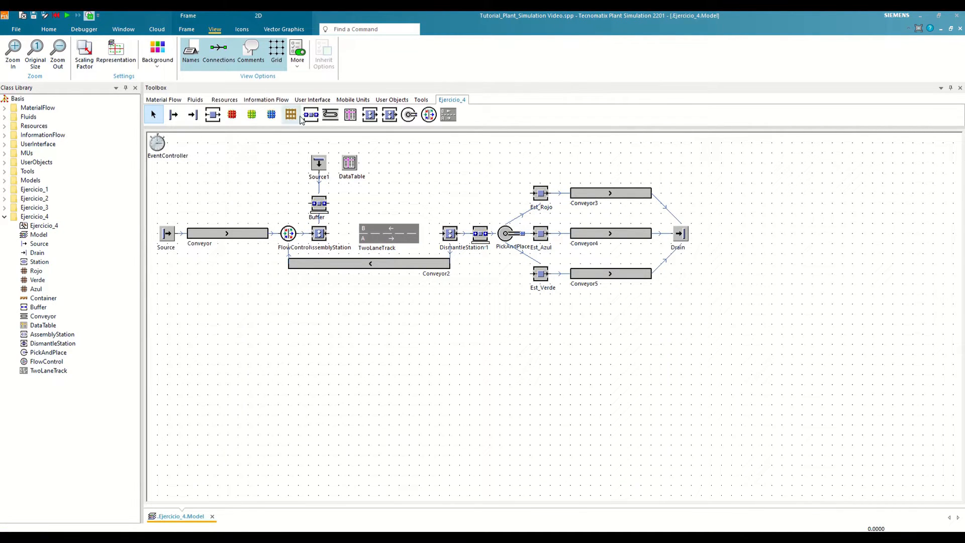
click(291, 115)
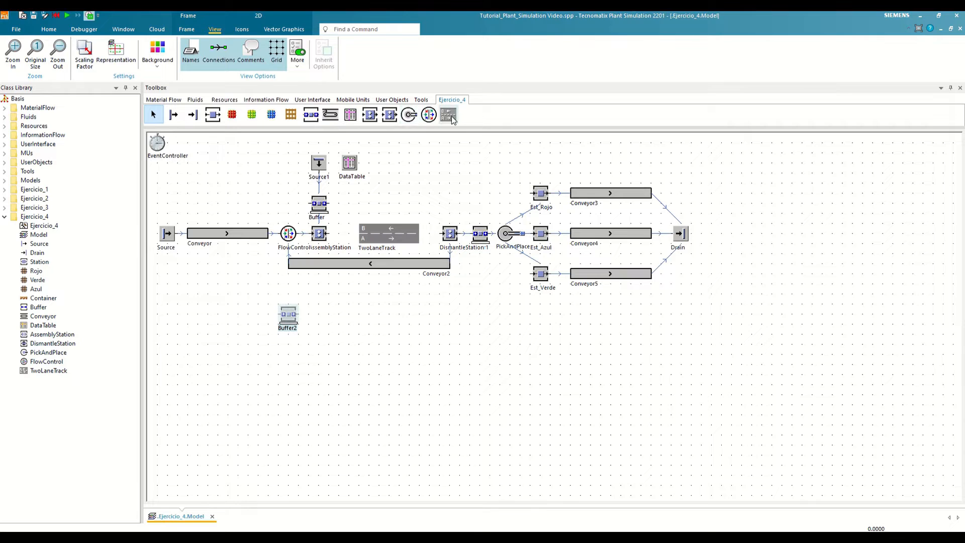
click(449, 114)
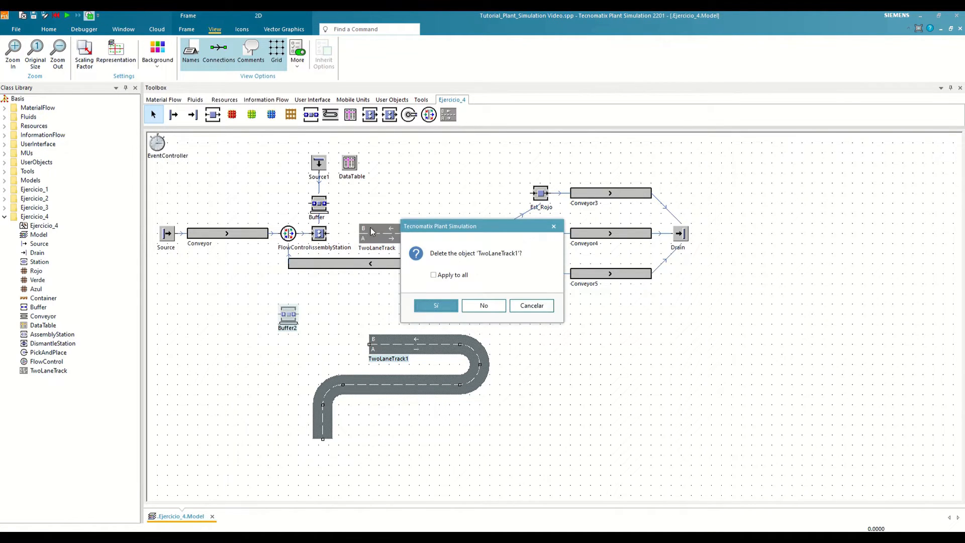
click(435, 306)
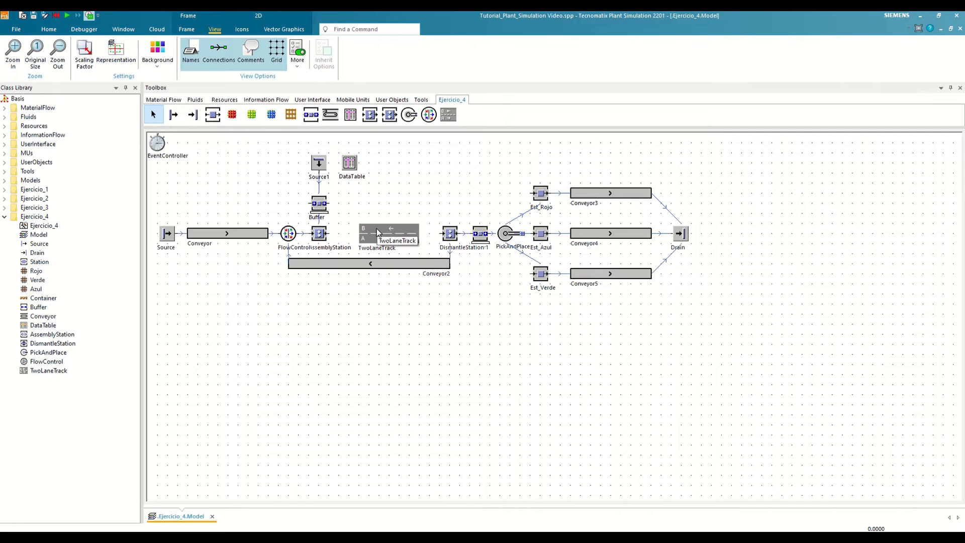
mouse_move(359, 411)
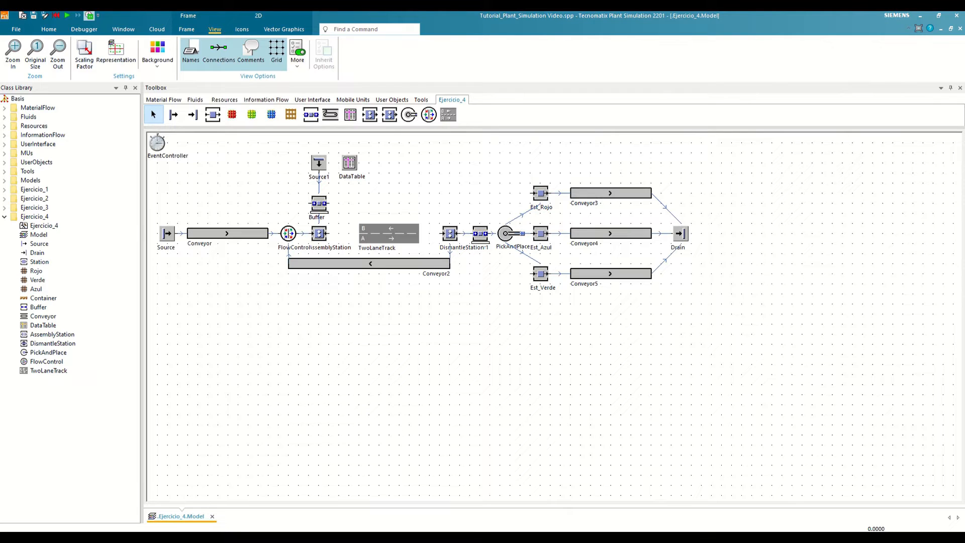
Bring the Transporter from Mobile Units into the Ejercicio_4 folder and its toolbox page.
click(48, 370)
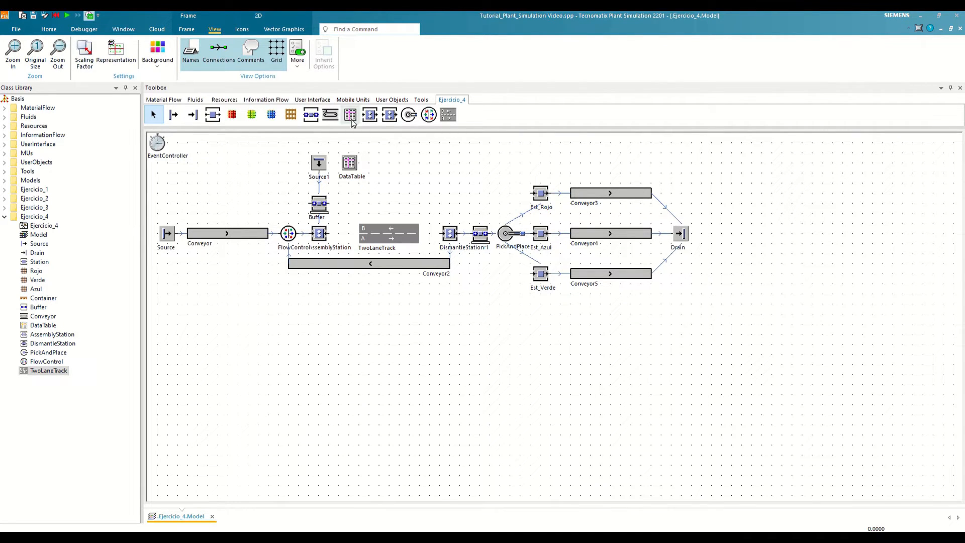
click(353, 100)
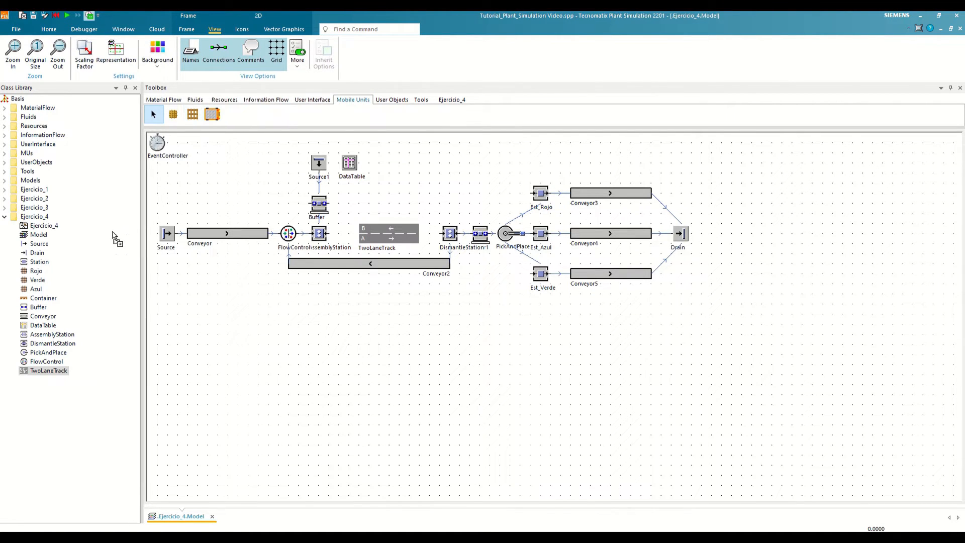
click(451, 100)
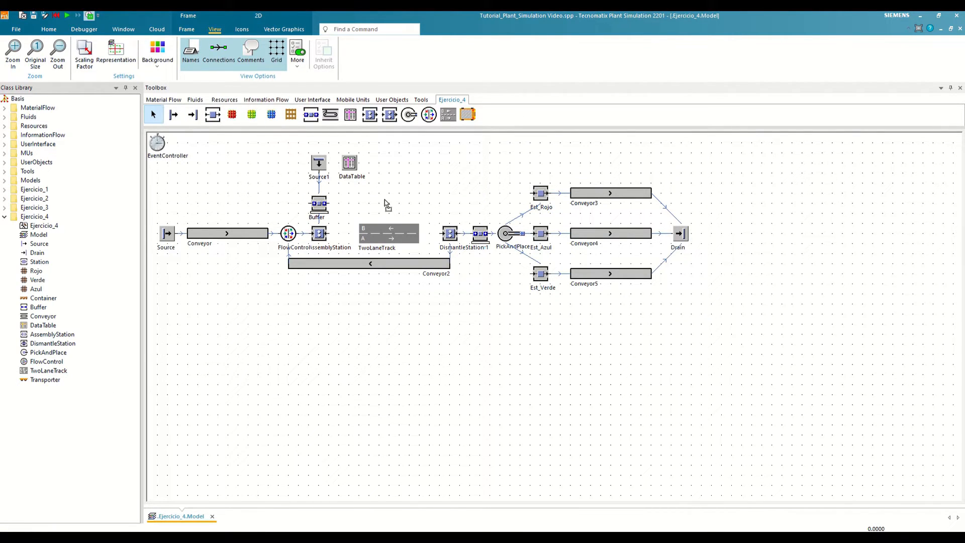
Add Source2 feeding the TwoLaneTrack, creating Amount 1 of MU Transporter.
click(164, 100)
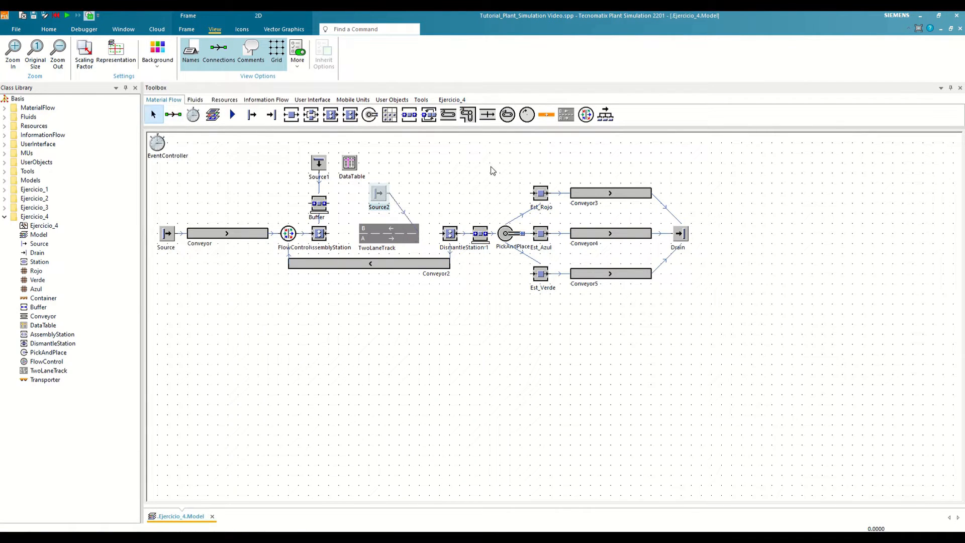
click(452, 99)
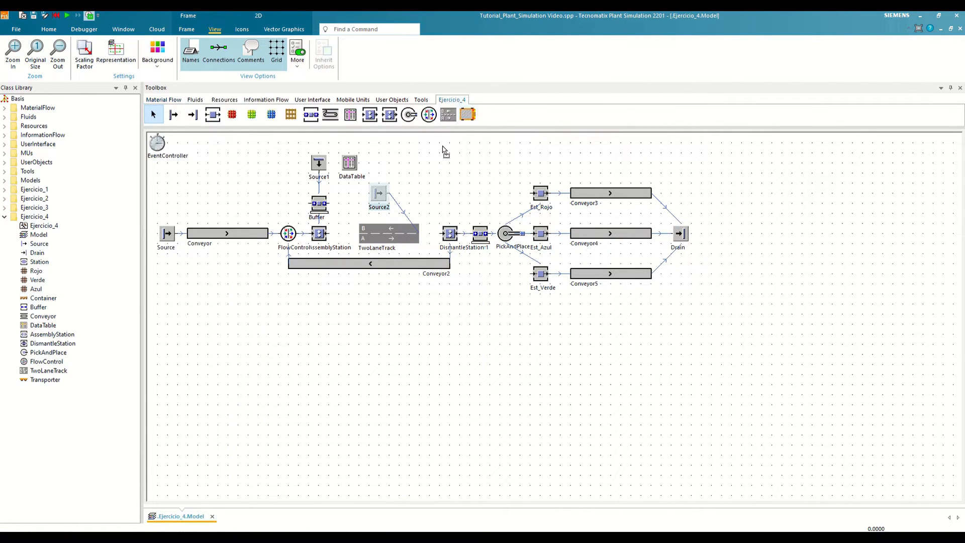
mouse_move(379, 198)
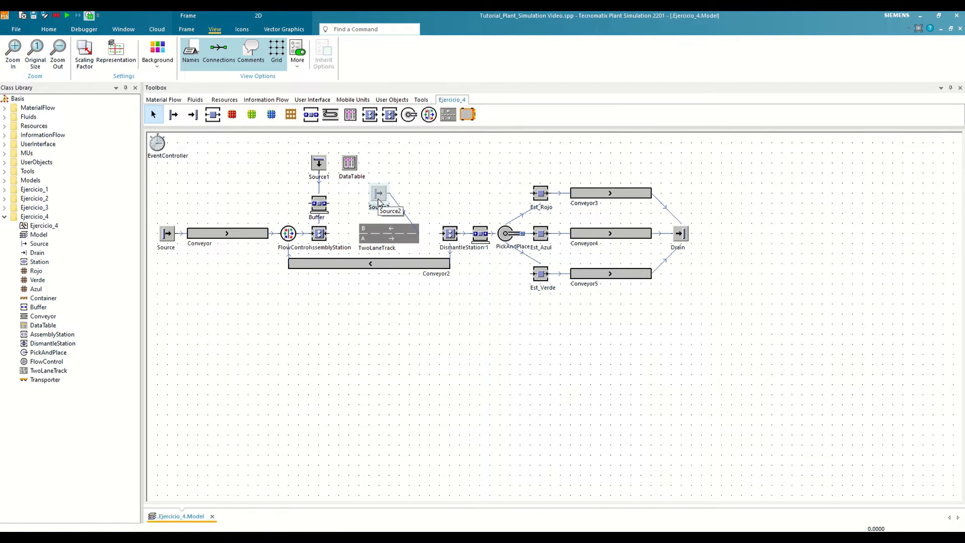
double_click(380, 194)
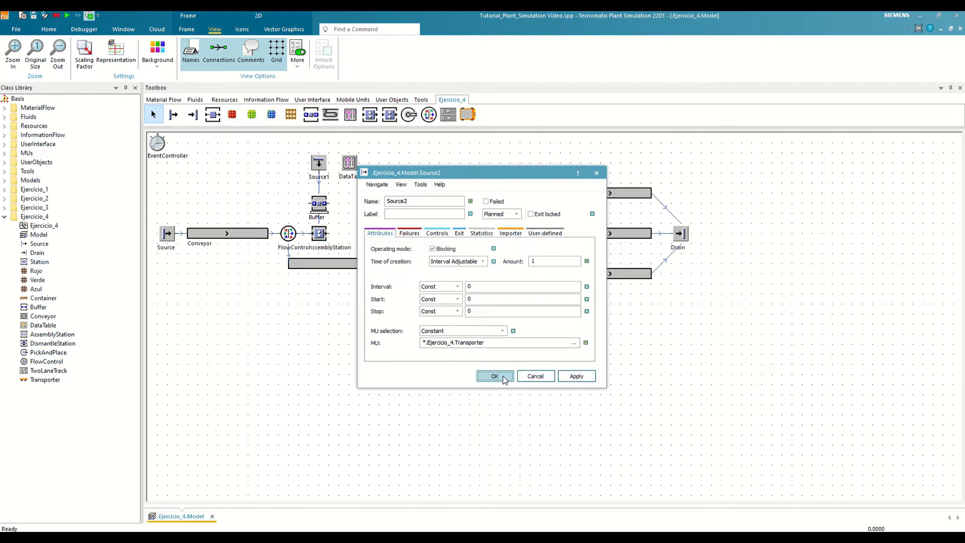
click(494, 376)
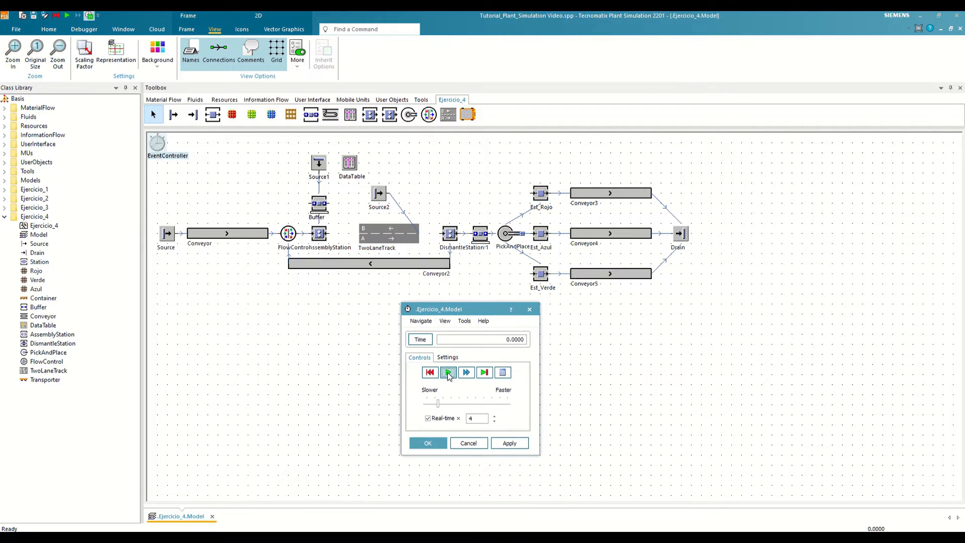
Start the simulation run from the EventController.
click(448, 372)
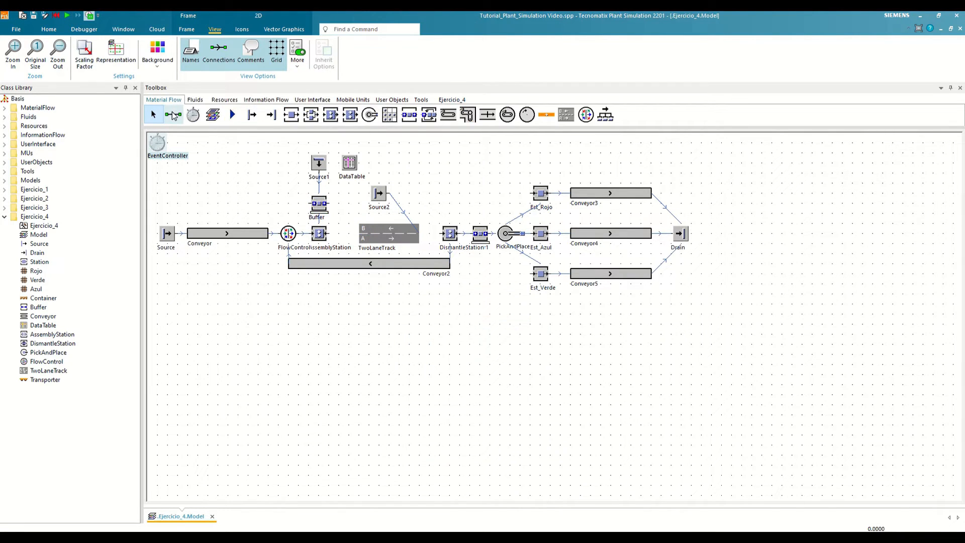
click(173, 115)
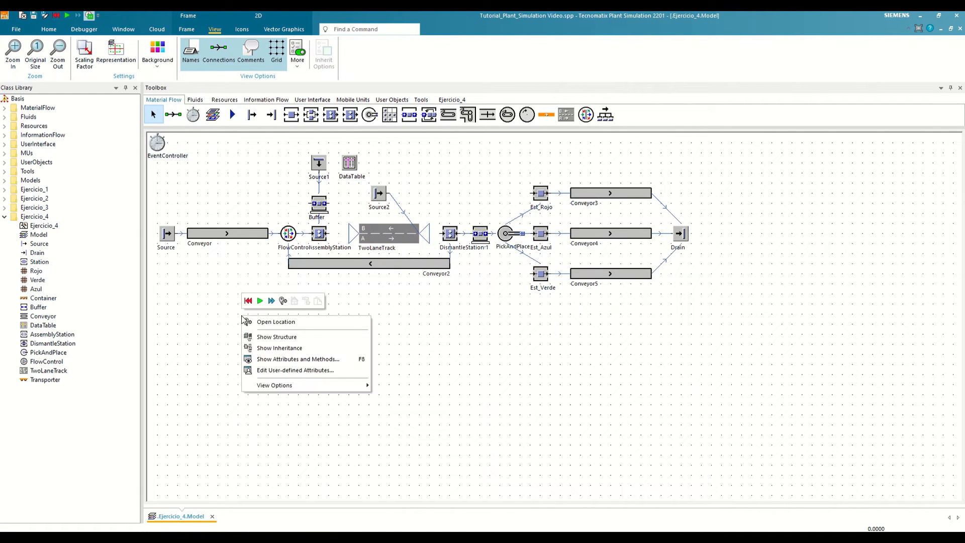
click(259, 301)
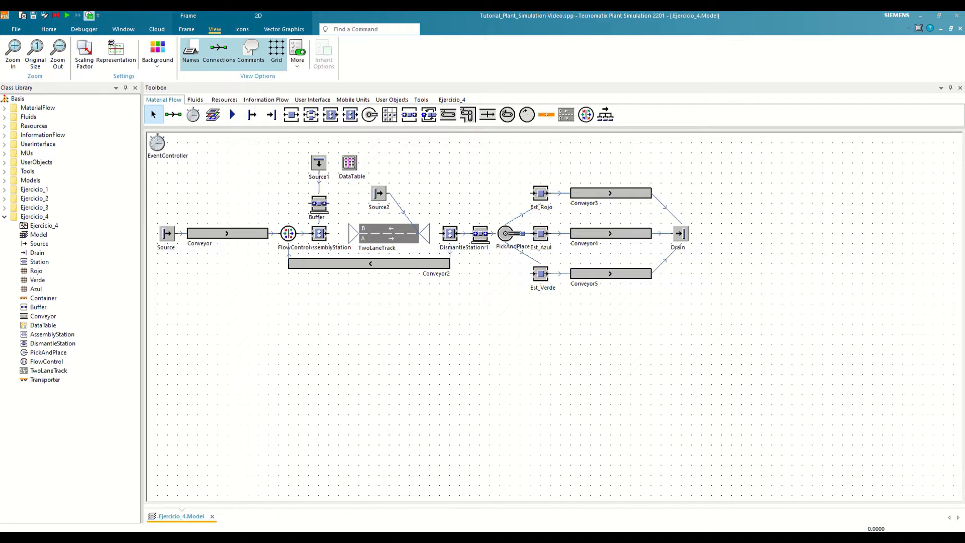
double_click(44, 380)
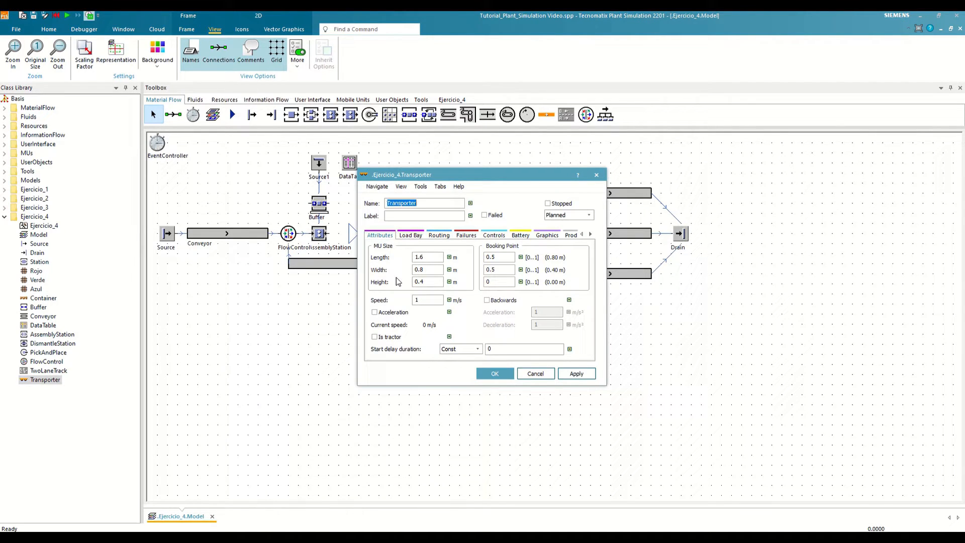
click(410, 235)
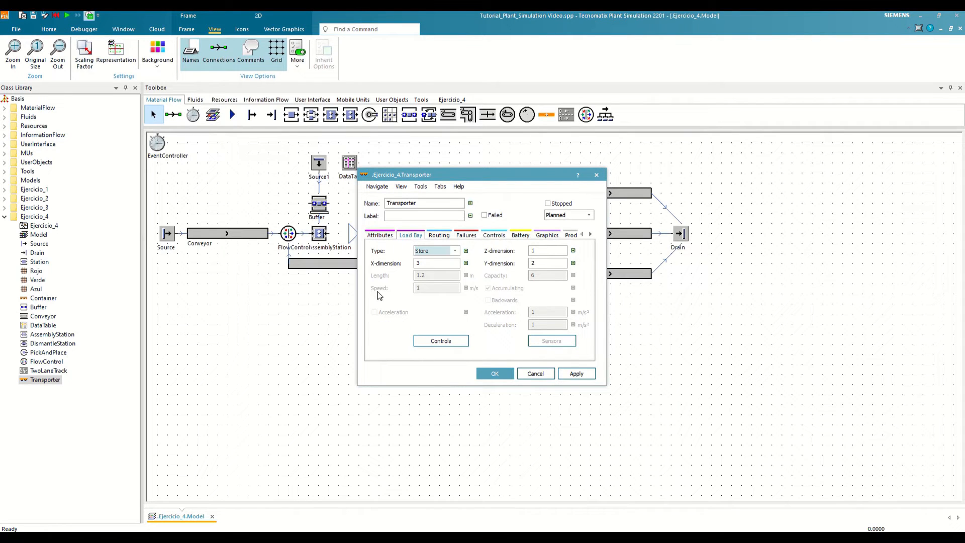
mouse_move(536, 283)
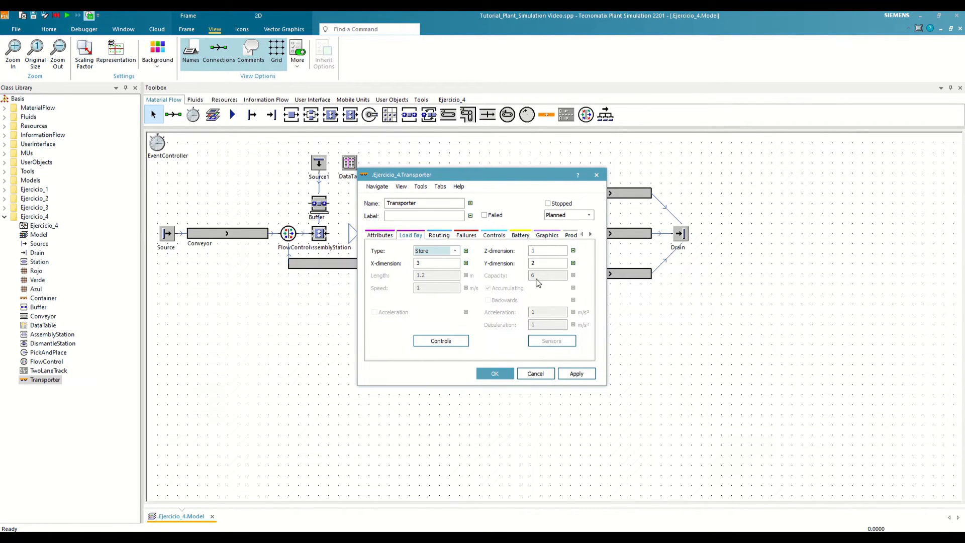
mouse_move(531, 300)
text(1)
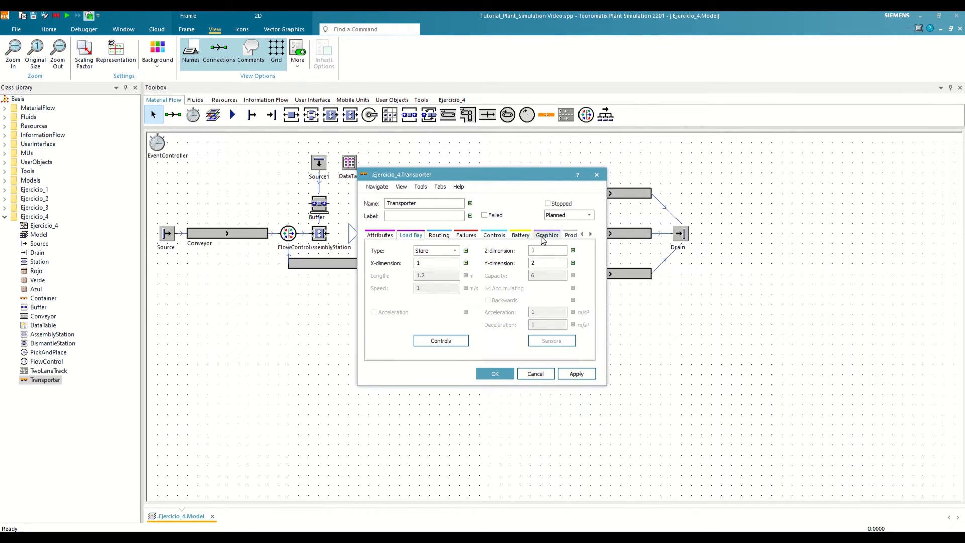
click(547, 234)
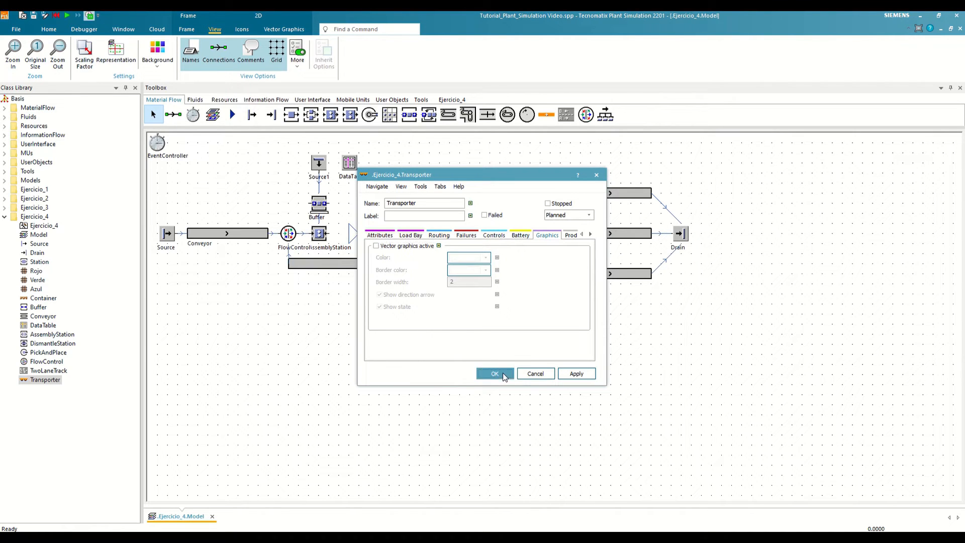
click(494, 374)
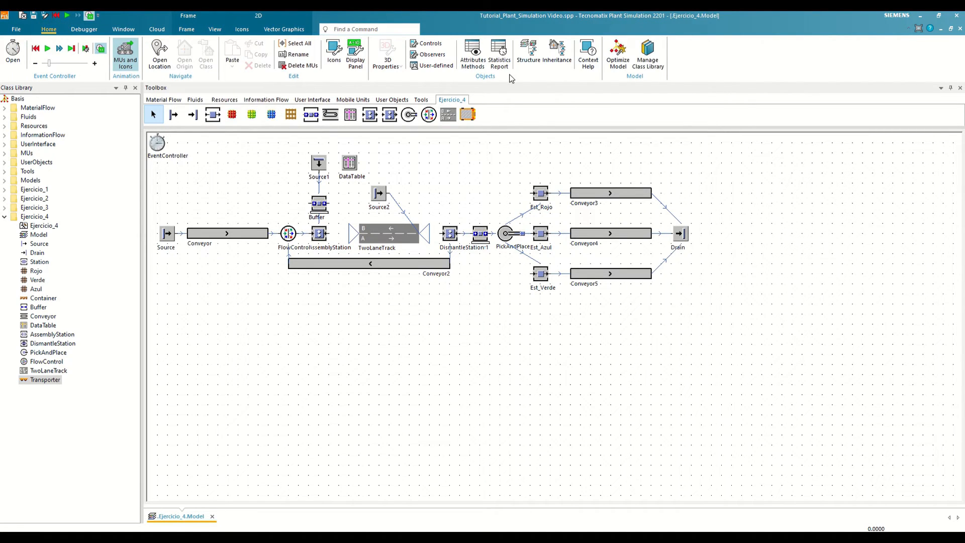
Enable the Transfer Station library under Tools in Manage Class Library and confirm with OK.
click(647, 54)
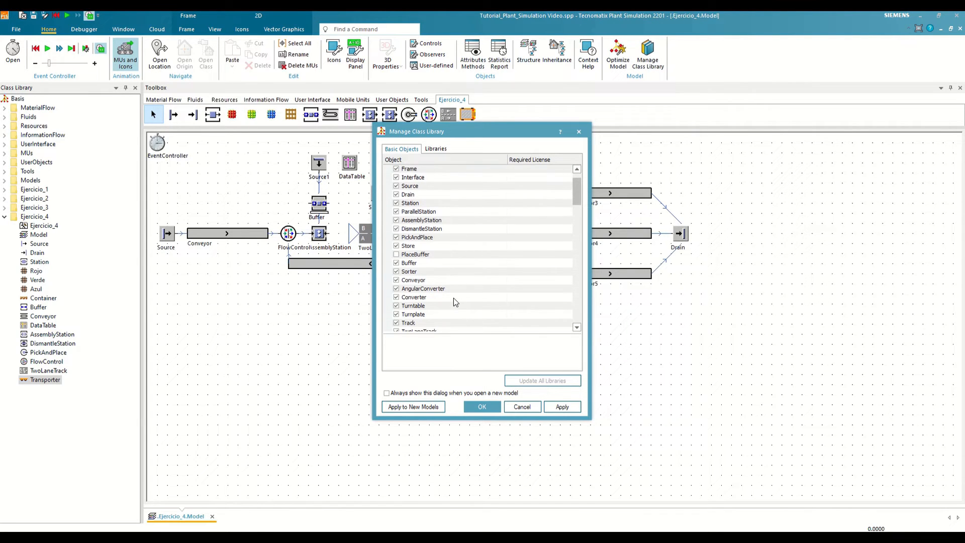
scroll(down, 3)
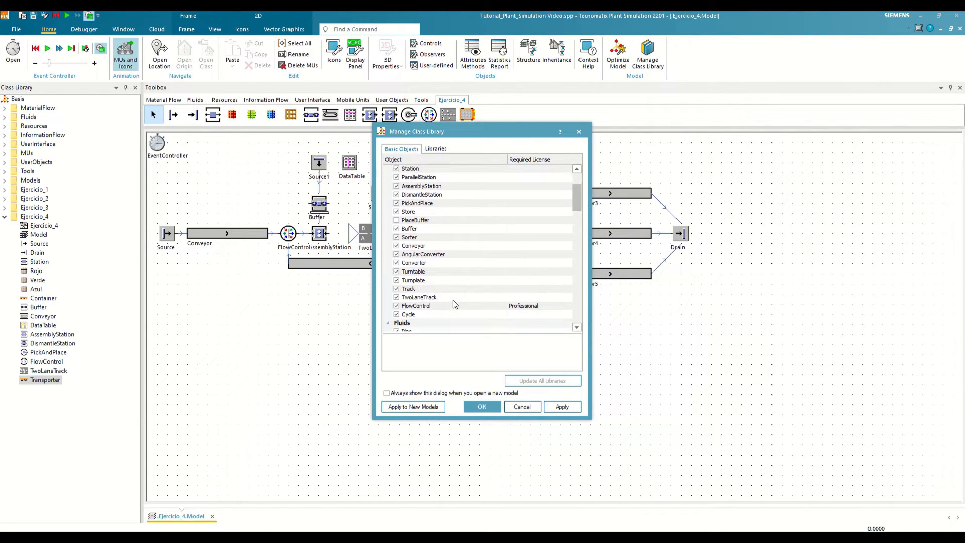
scroll(down, 3)
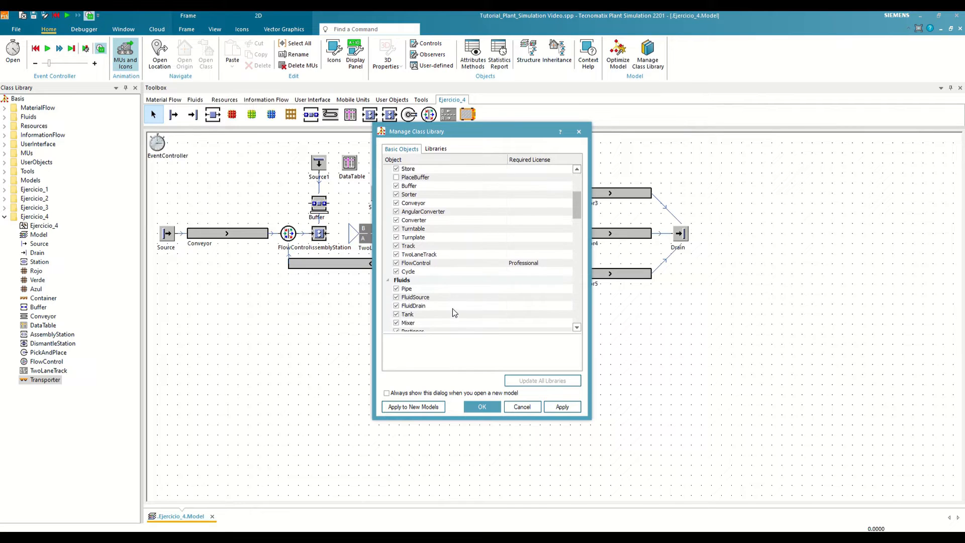
scroll(down, 3)
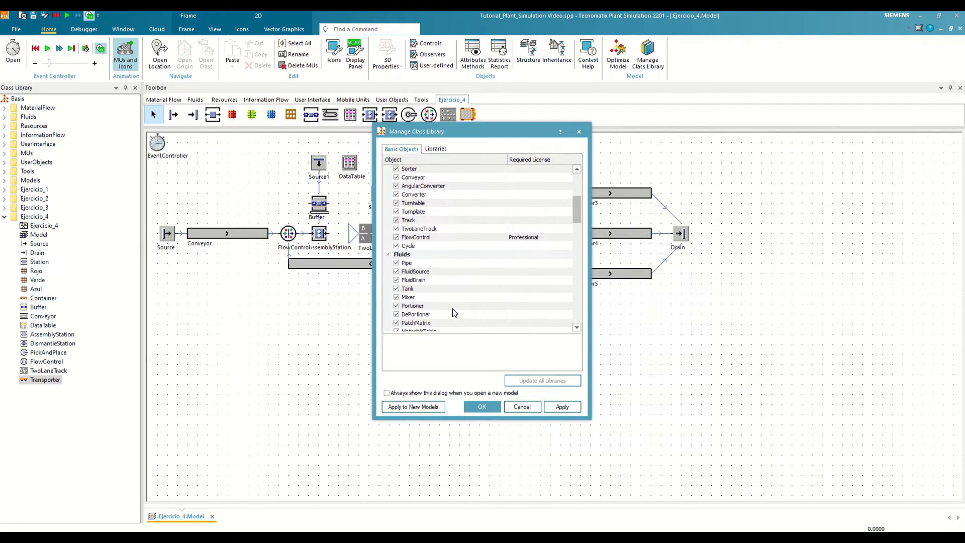
scroll(down, 3)
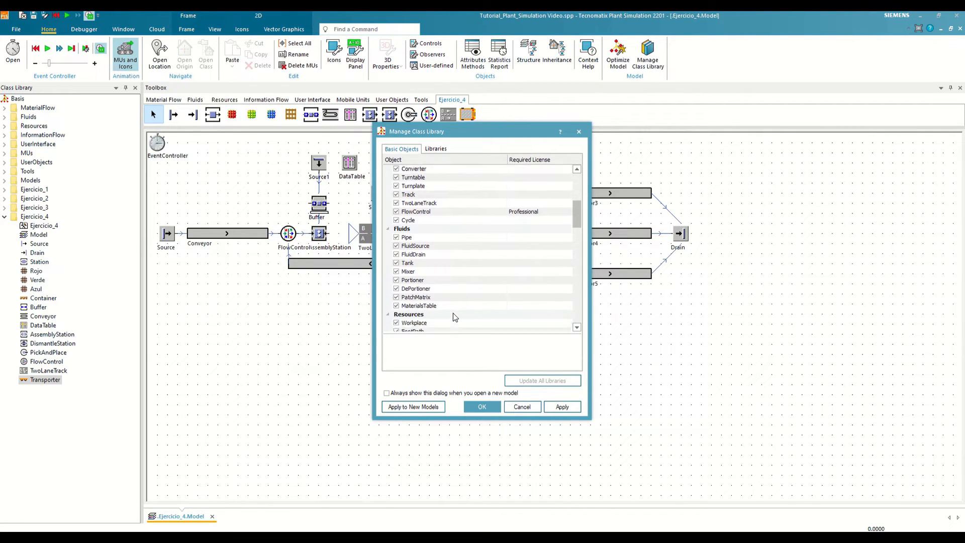
scroll(down, 3)
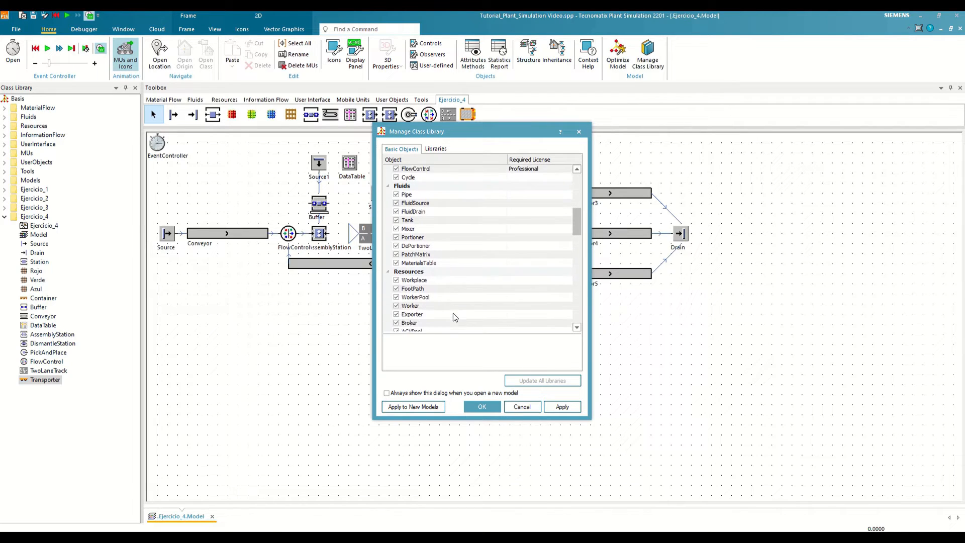
scroll(down, 3)
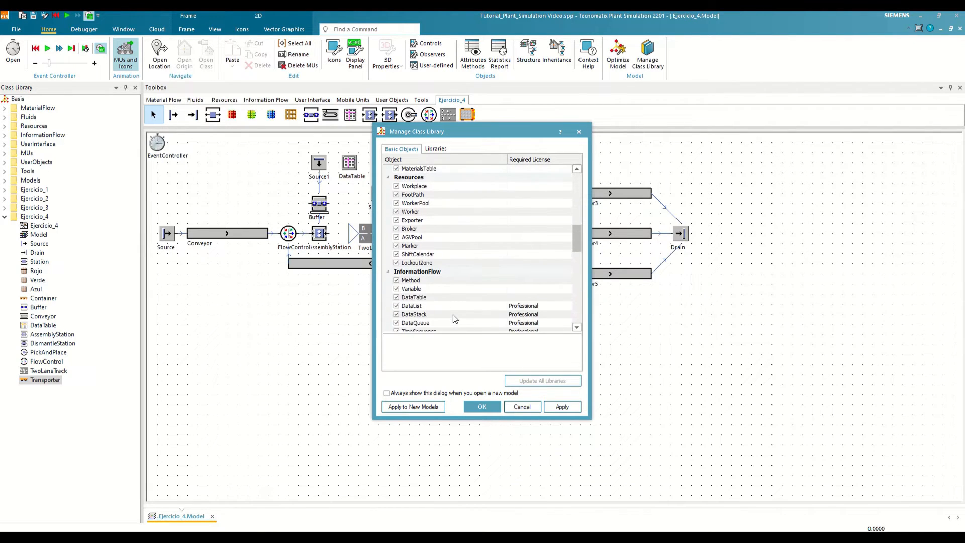
click(435, 148)
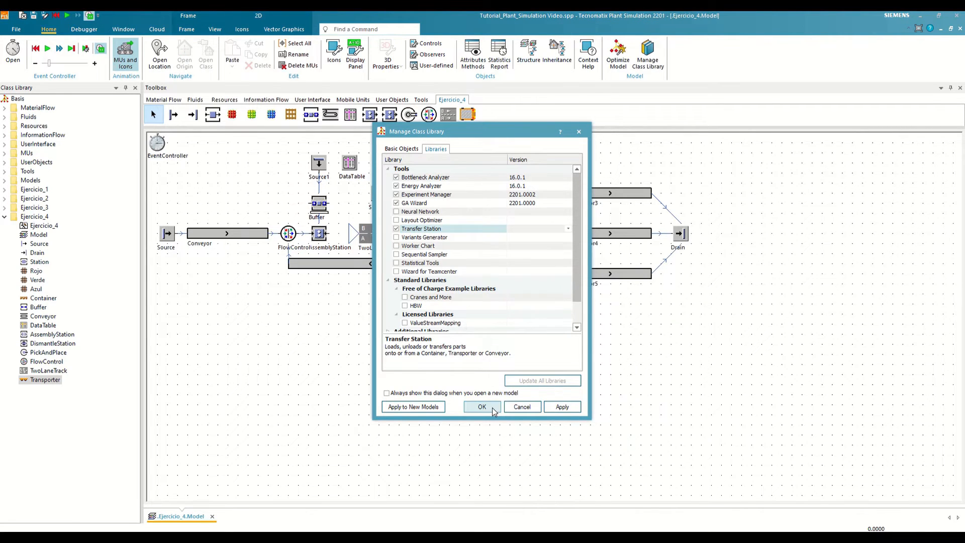
click(481, 405)
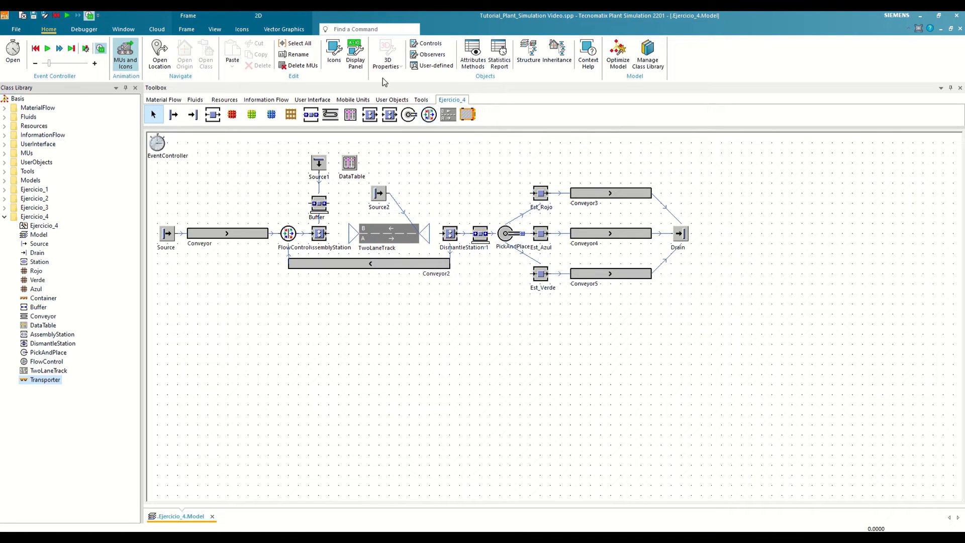
Show the Tools toolbox set and expand the class library Tools folder listing TransferStation.
click(420, 100)
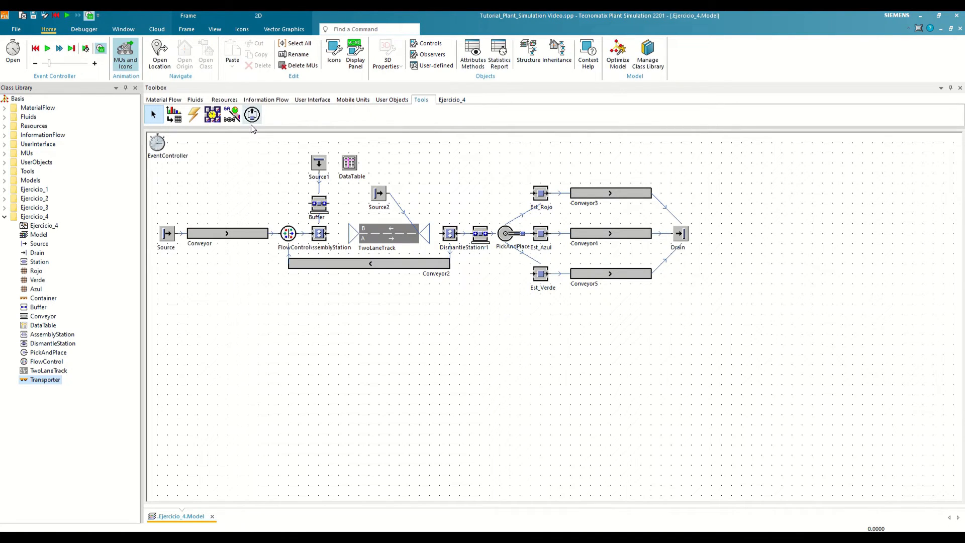
click(6, 171)
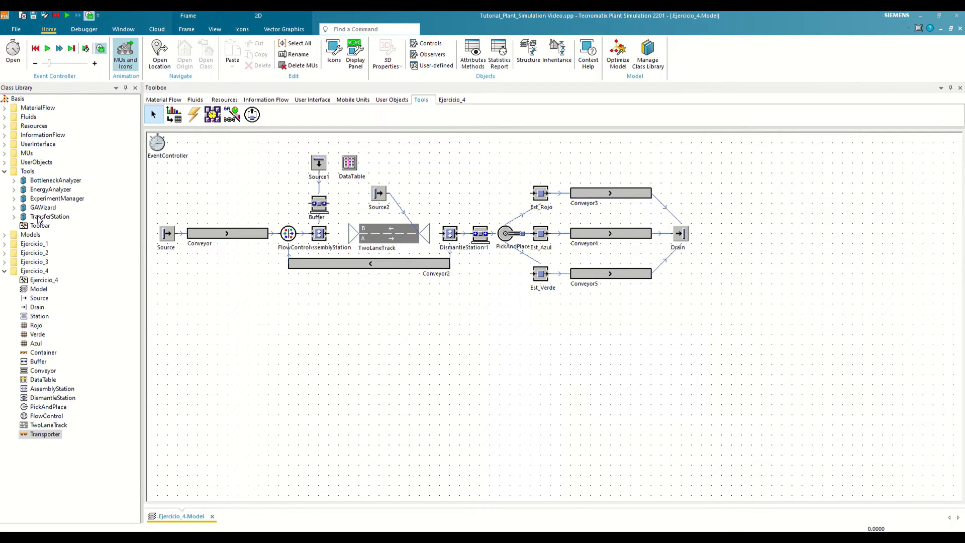
click(14, 216)
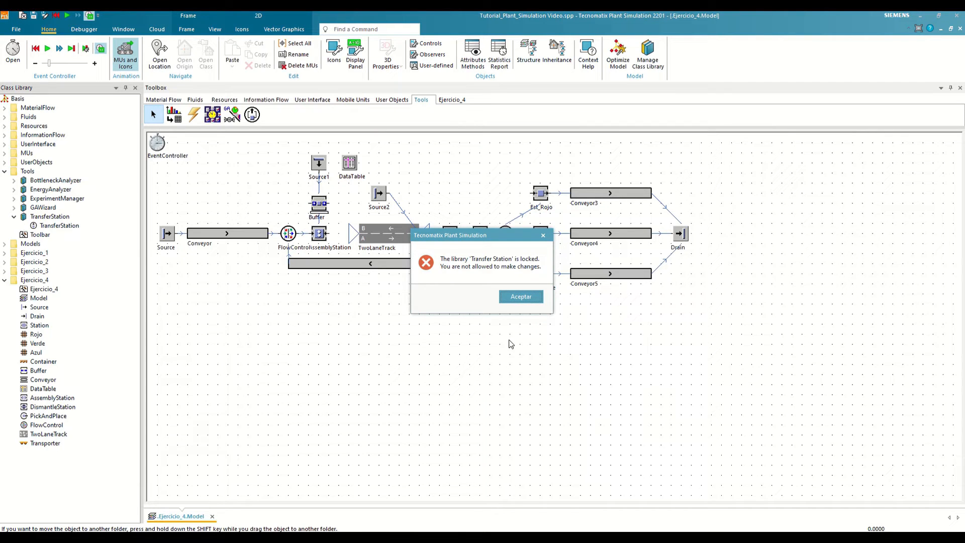
mouse_move(520, 295)
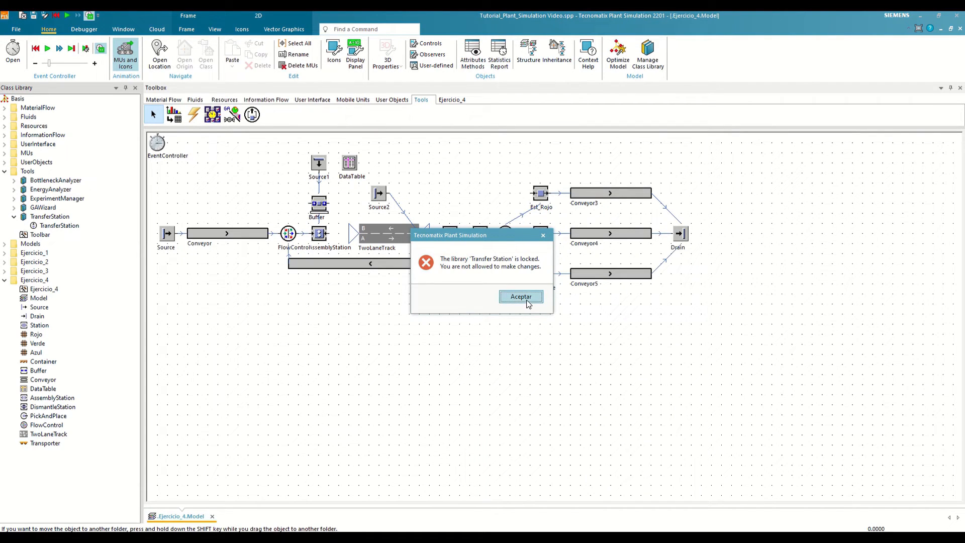
click(519, 296)
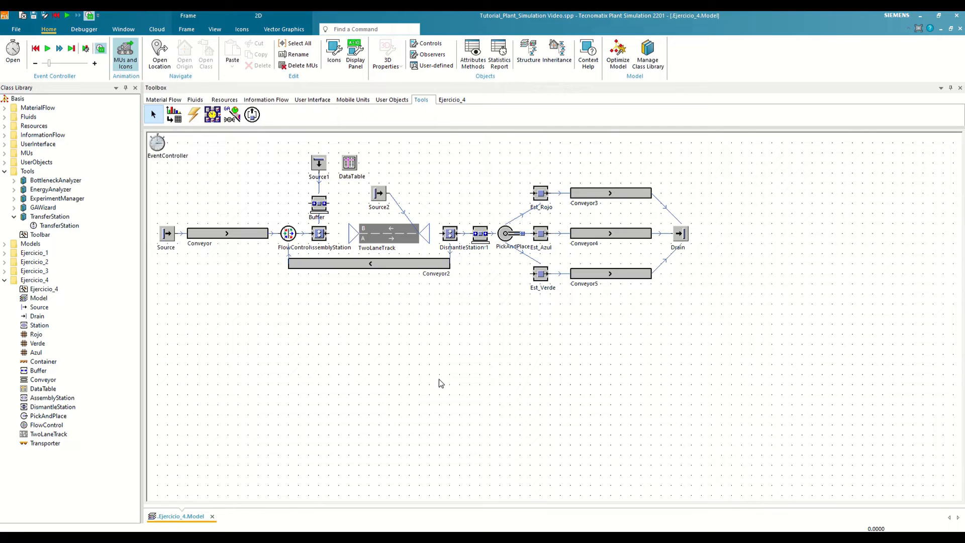
mouse_move(61, 228)
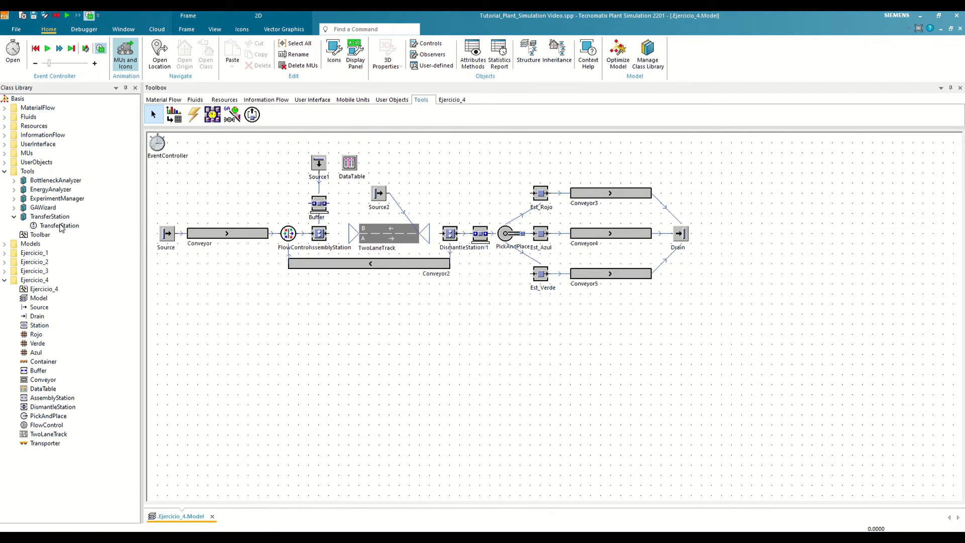
Copy TransferStation into the Ejercicio_4 folder, expand it and place a load-type station in the layout.
click(58, 225)
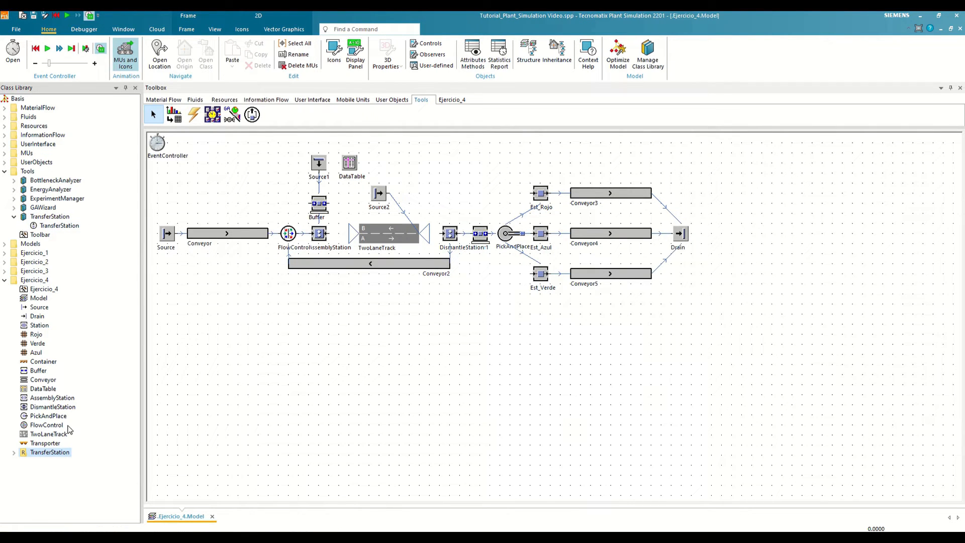
click(14, 452)
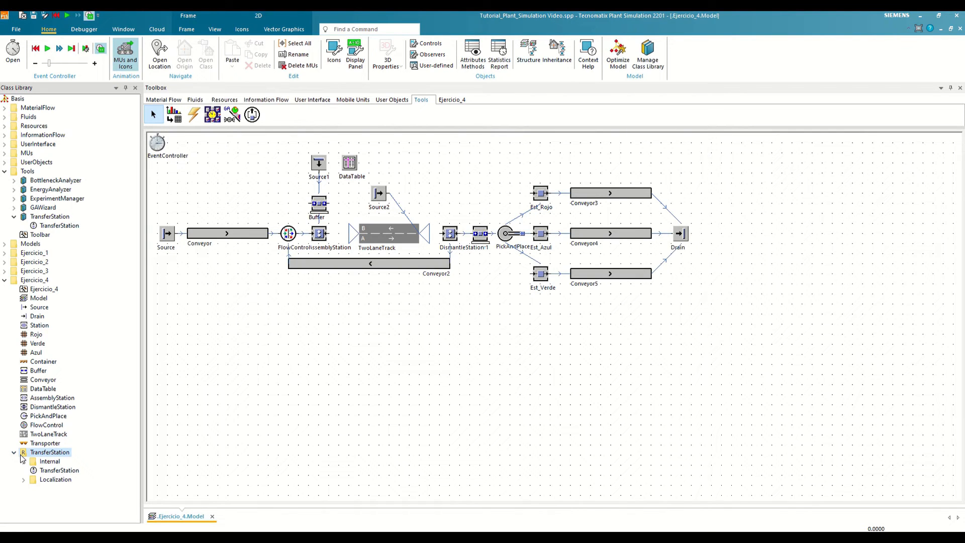
click(59, 470)
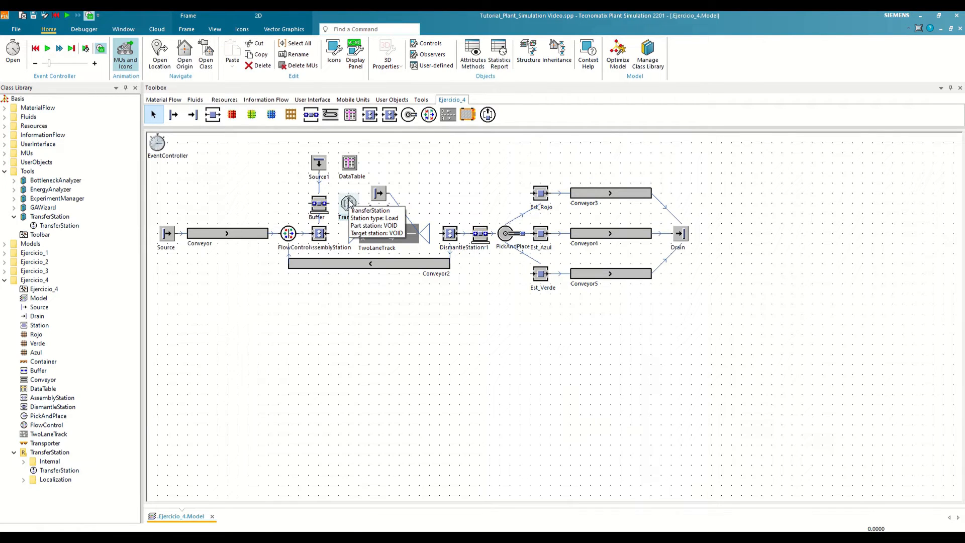
double_click(348, 204)
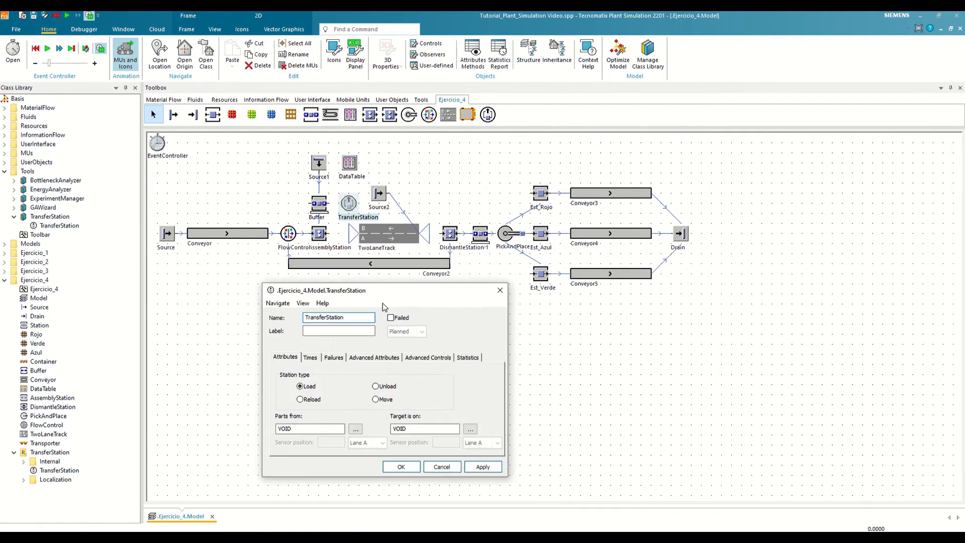
drag(382, 290, 314, 309)
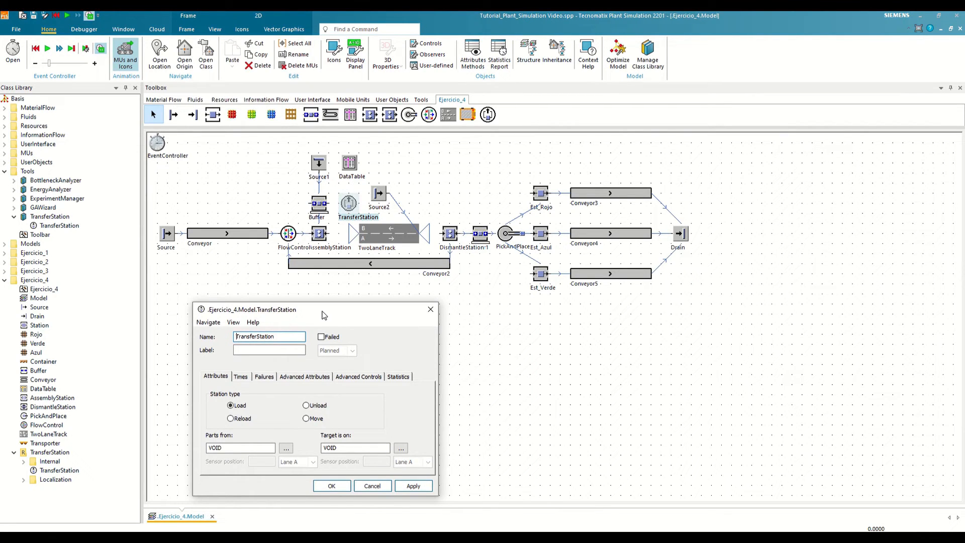
mouse_move(313, 288)
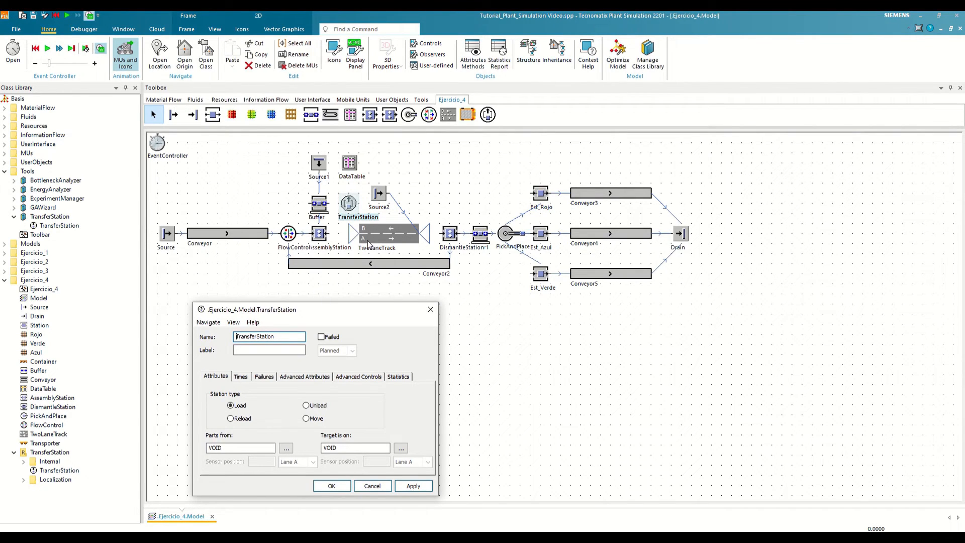
mouse_move(212, 403)
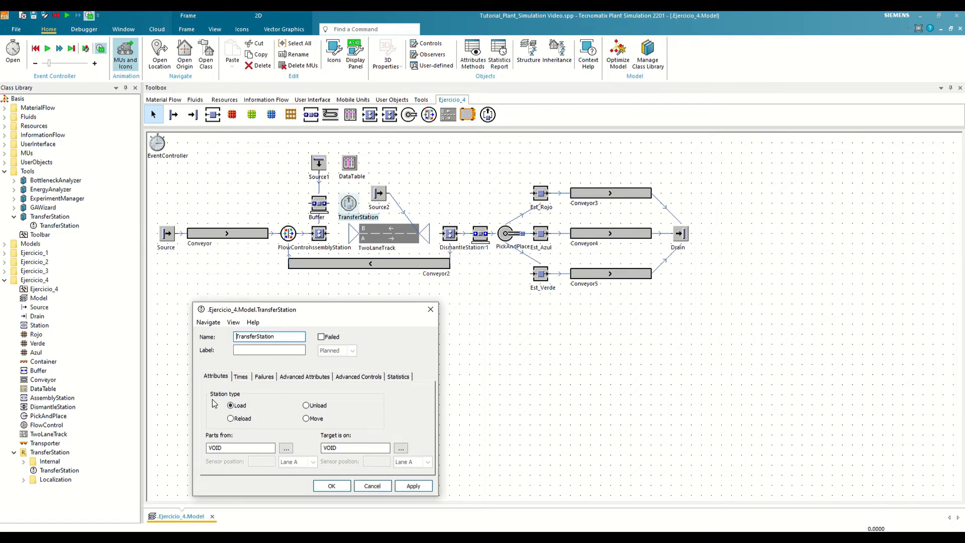
mouse_move(231, 405)
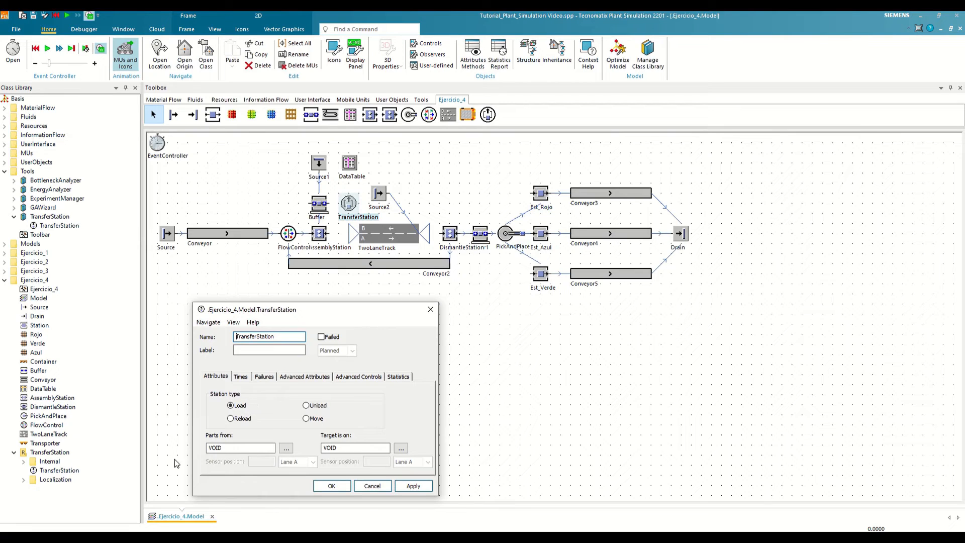
Set Parts from to AssemblyStation and Target is on to TwoLaneTrack for the TransferStation.
click(285, 447)
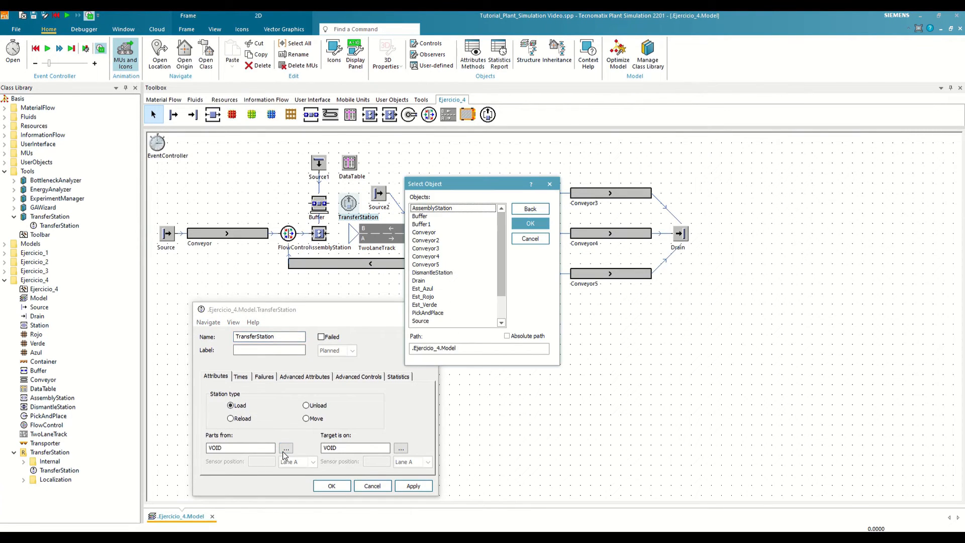
click(432, 207)
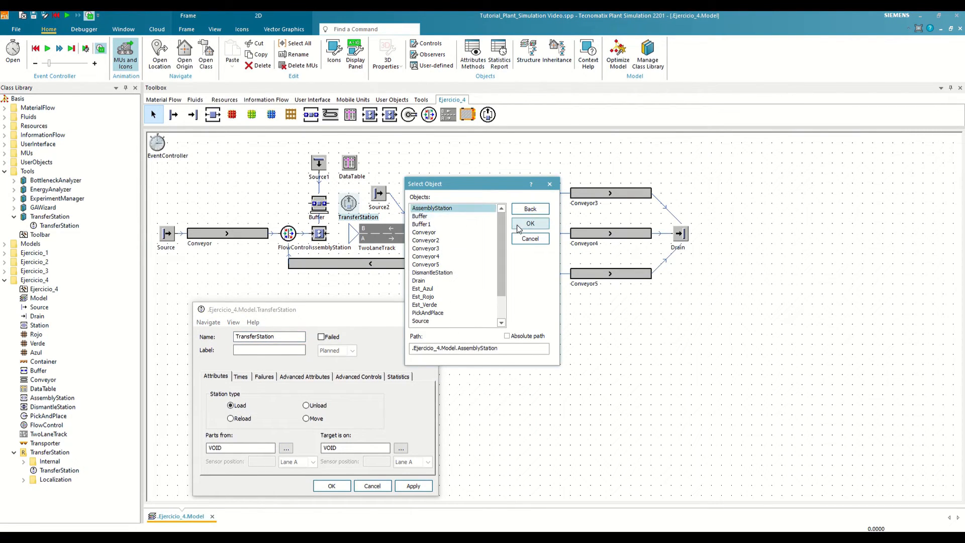
click(530, 223)
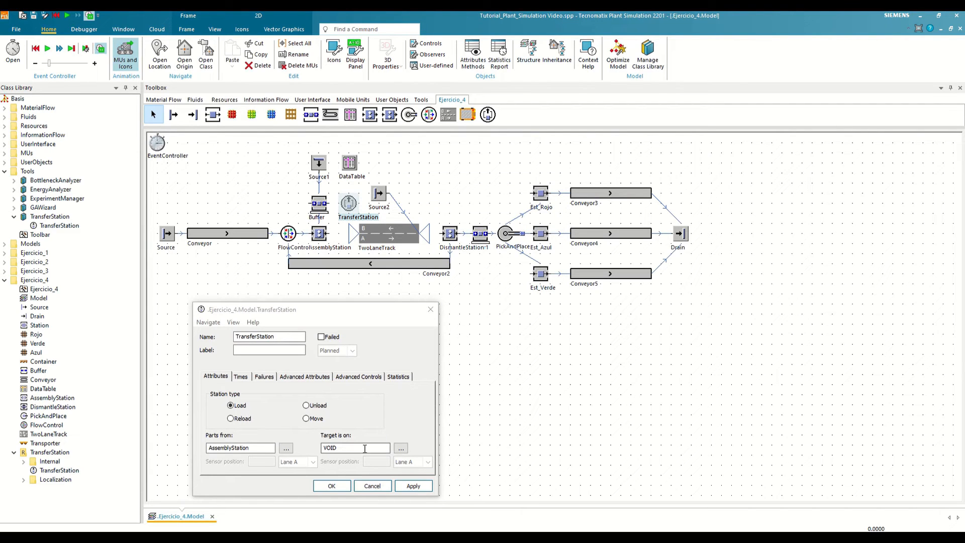
click(400, 447)
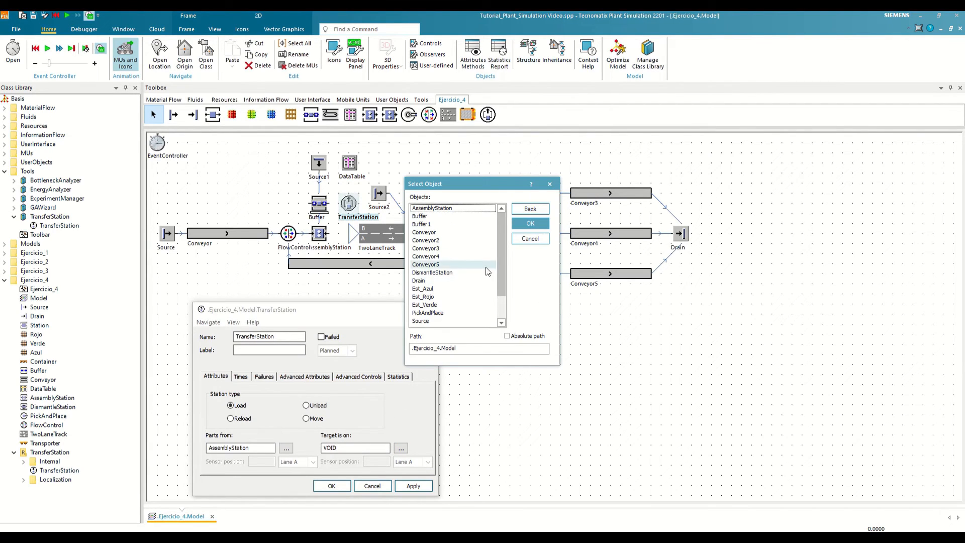
click(429, 321)
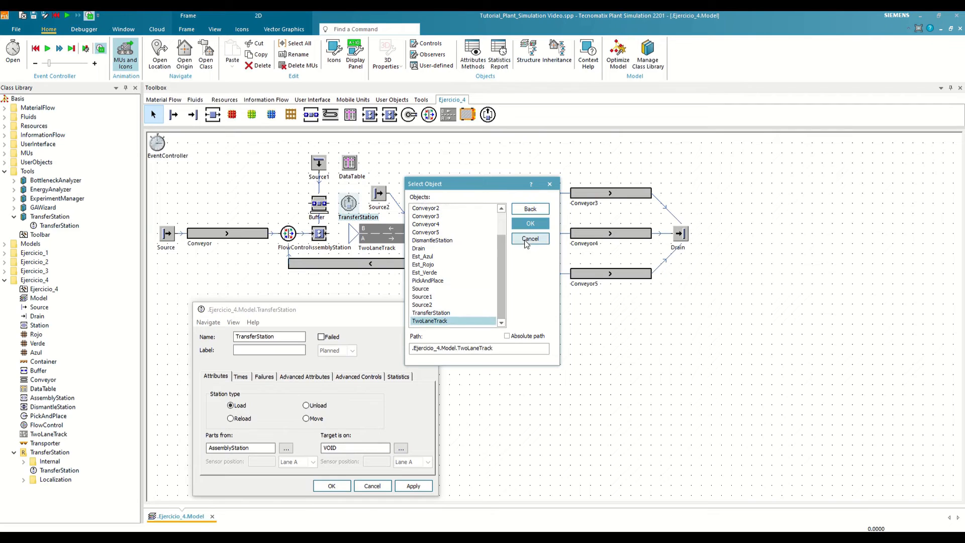
click(530, 224)
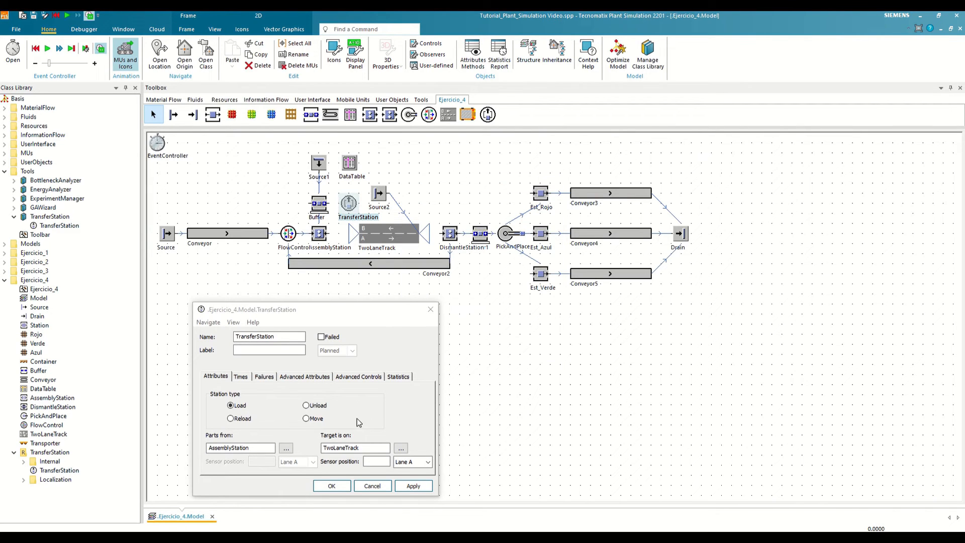
mouse_move(382, 480)
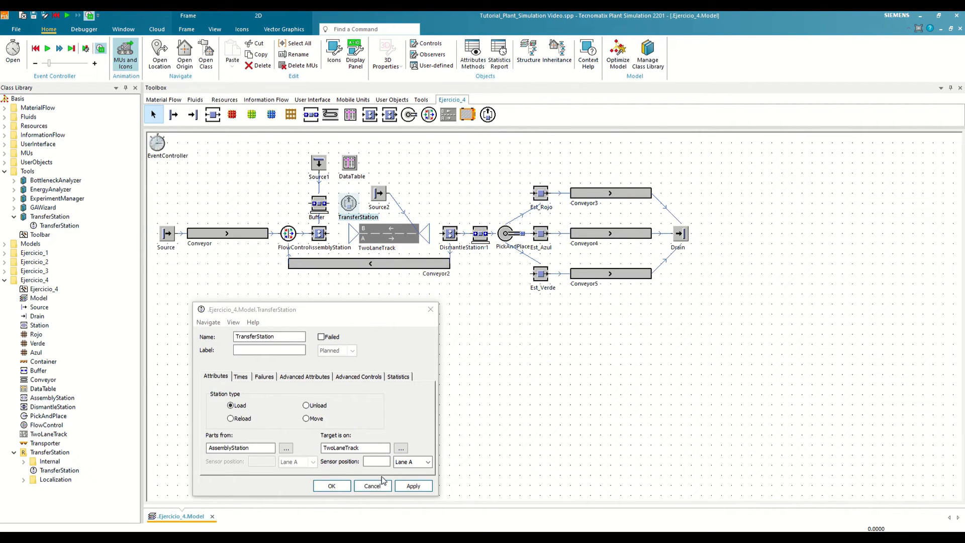
mouse_move(451, 475)
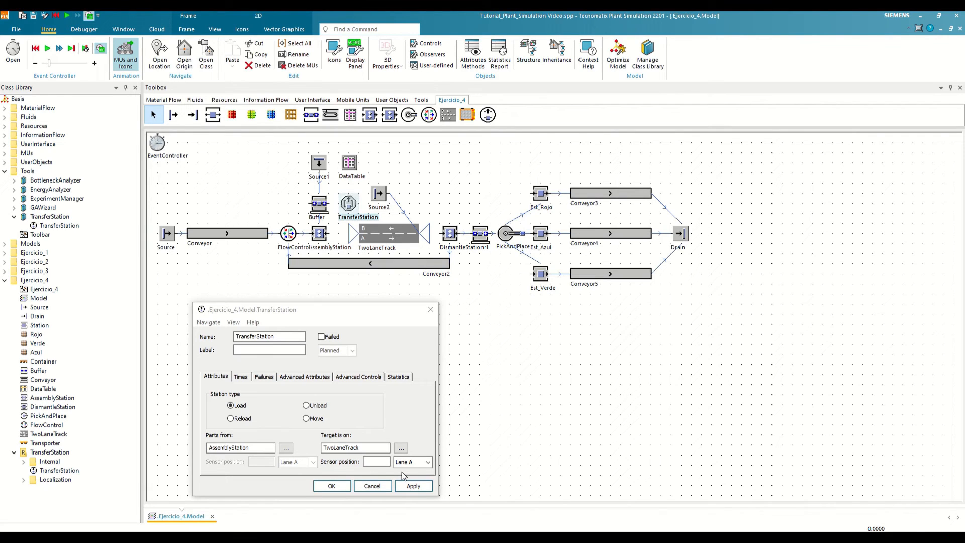
Put the target sensor at position 6 on Lane B, then view the Times settings showing 10 s processing.
click(427, 461)
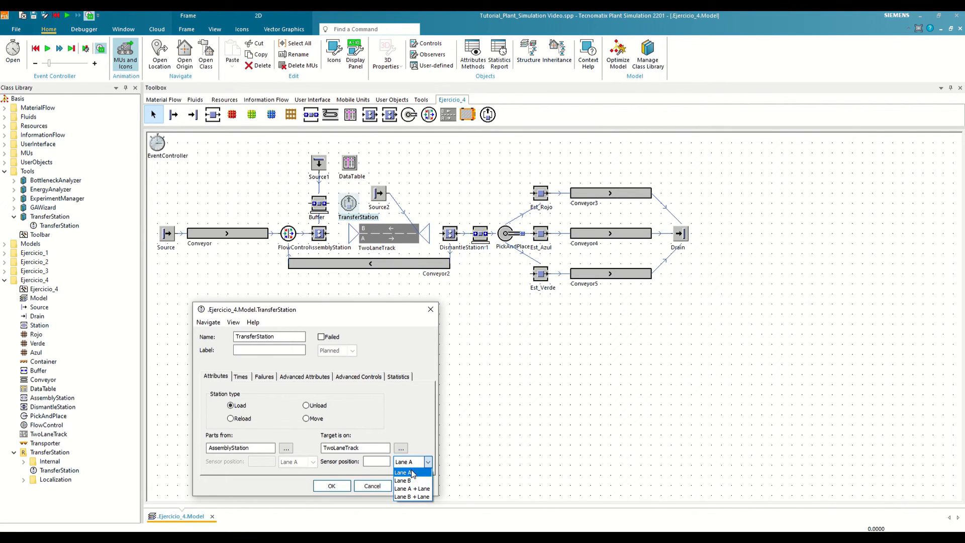
click(404, 480)
text(6)
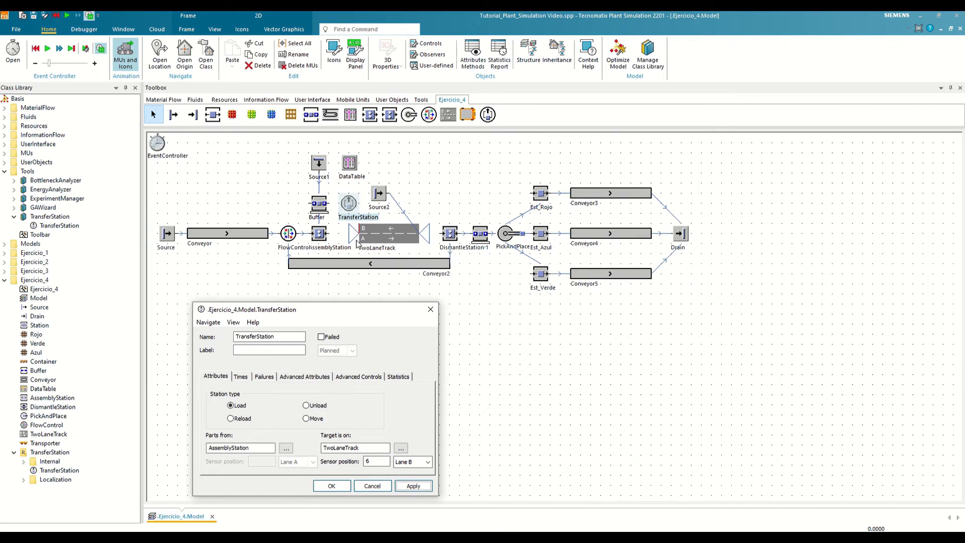
click(240, 376)
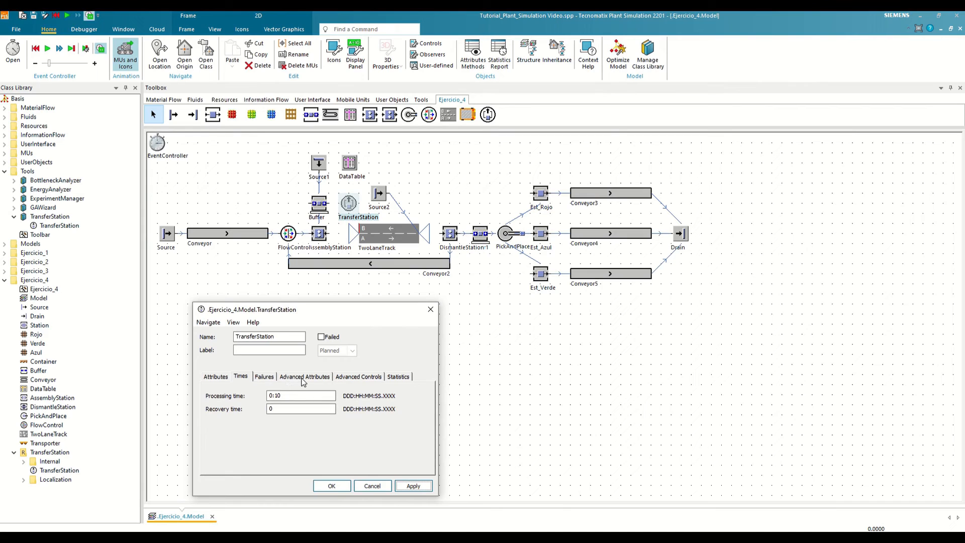
In Advanced Attributes, check 'Always stop target/container' and confirm the station settings with OK.
click(304, 376)
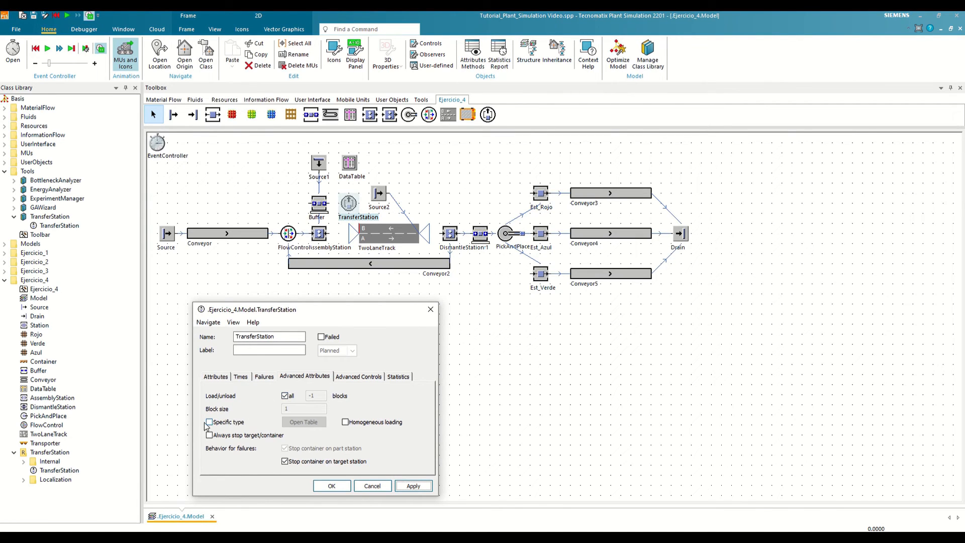
click(209, 435)
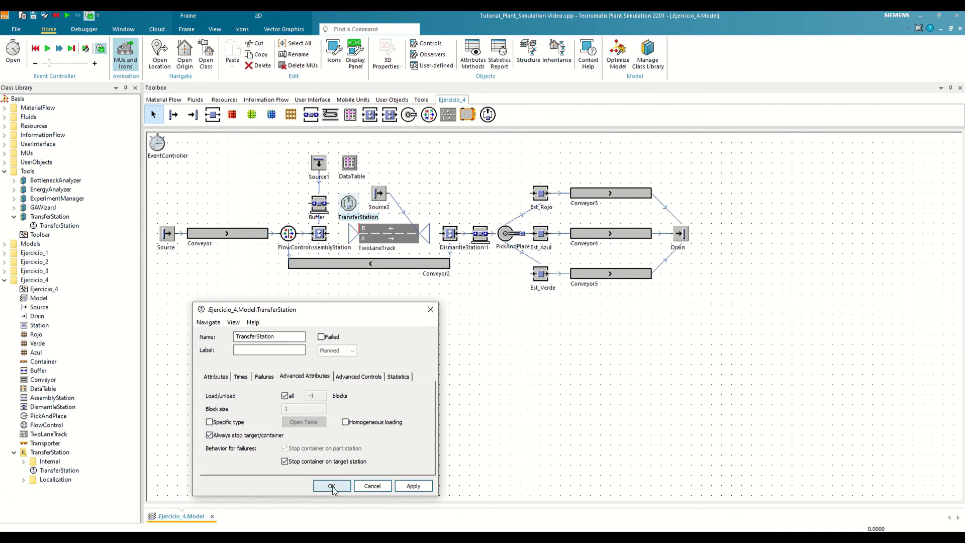
click(332, 485)
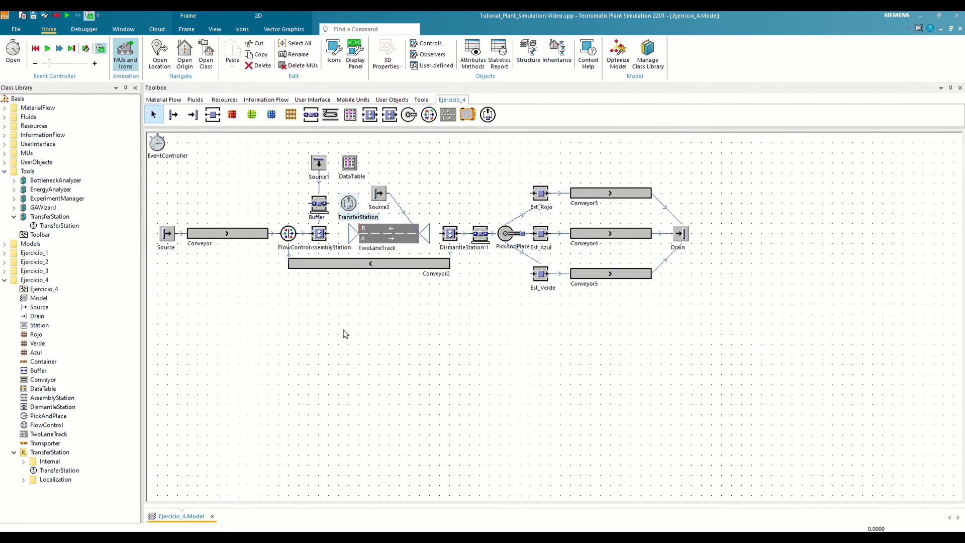
mouse_move(424, 208)
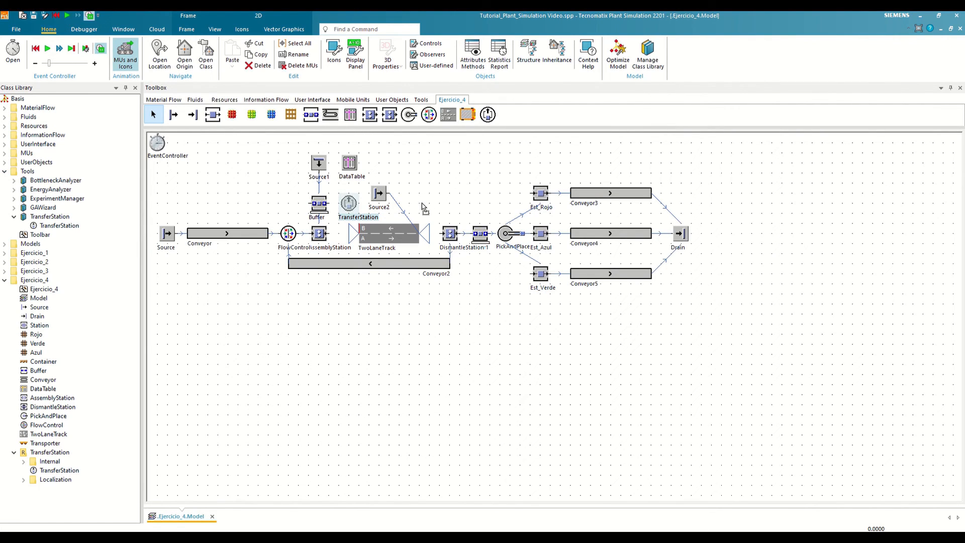
Configure TransferStation1 as Unload from TwoLaneTrack at sensor position 6 into DismantleStation and apply.
double_click(349, 204)
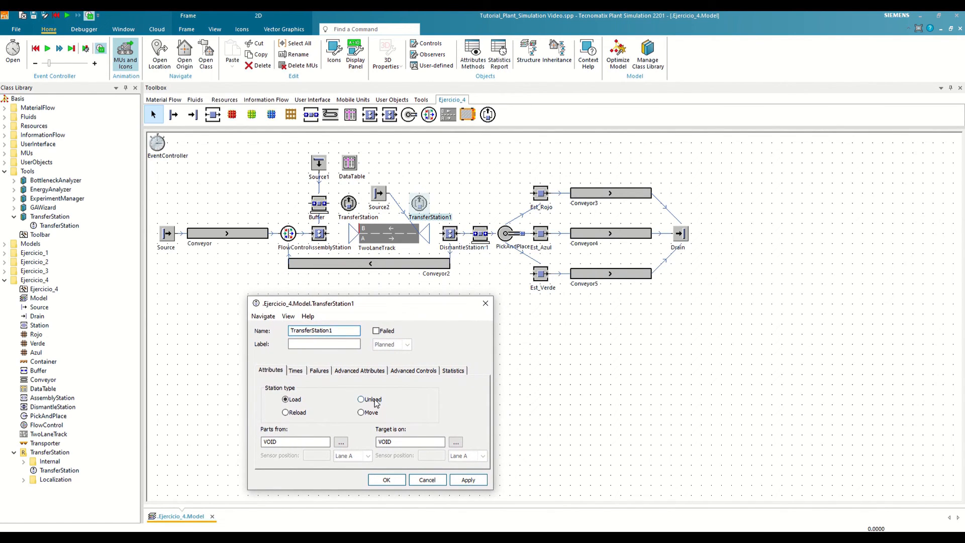
click(360, 399)
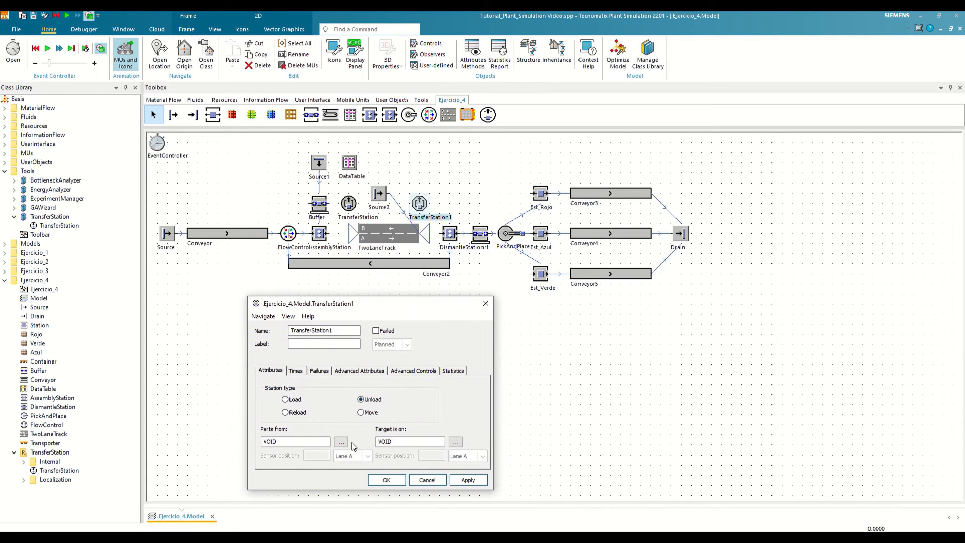
click(341, 441)
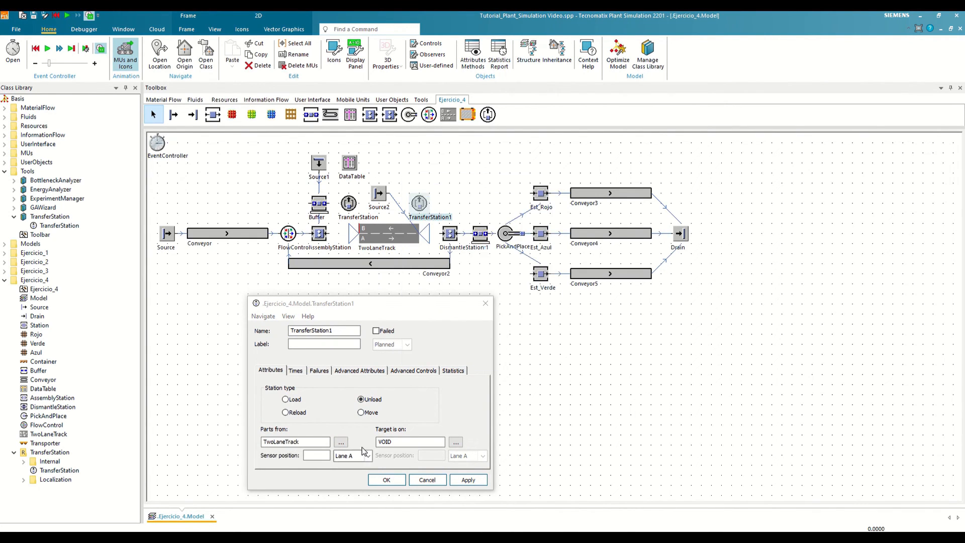
text(6)
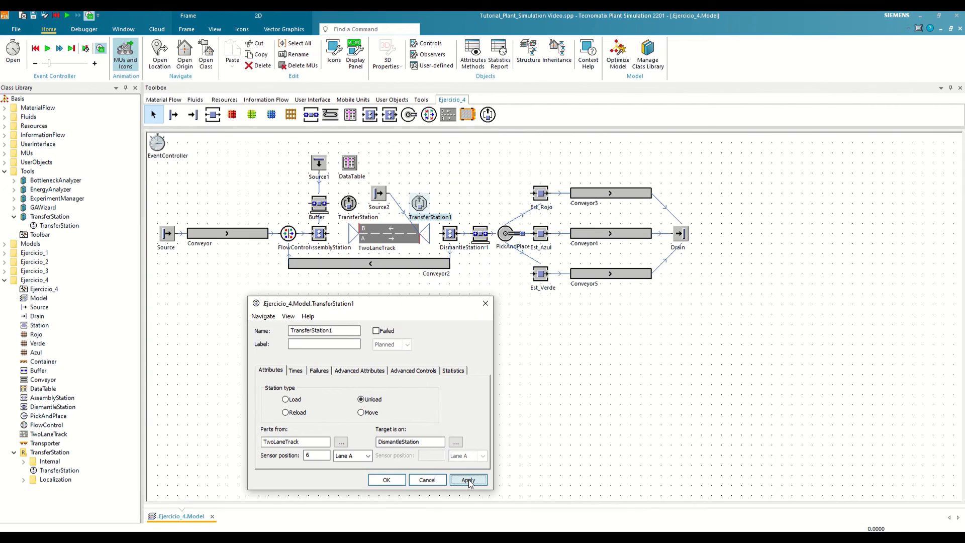
click(467, 479)
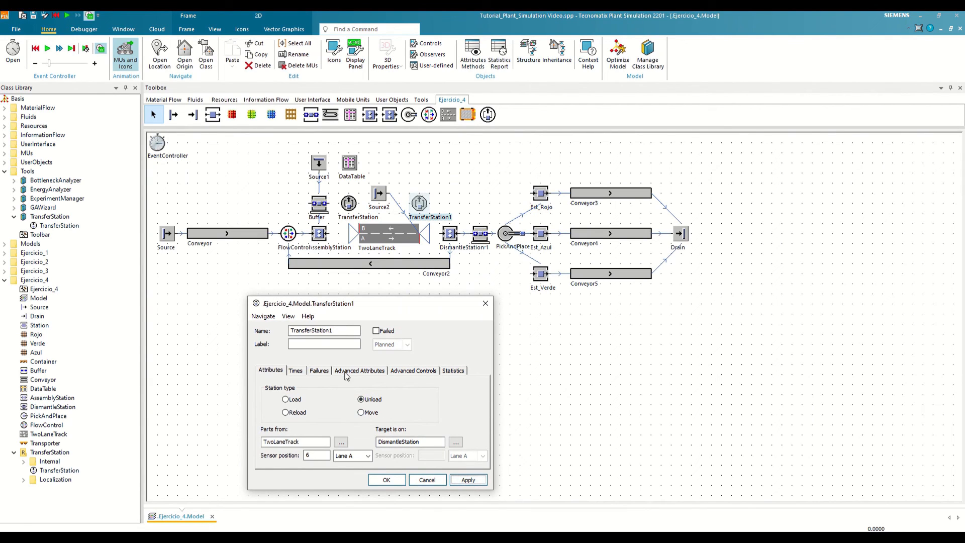
click(359, 370)
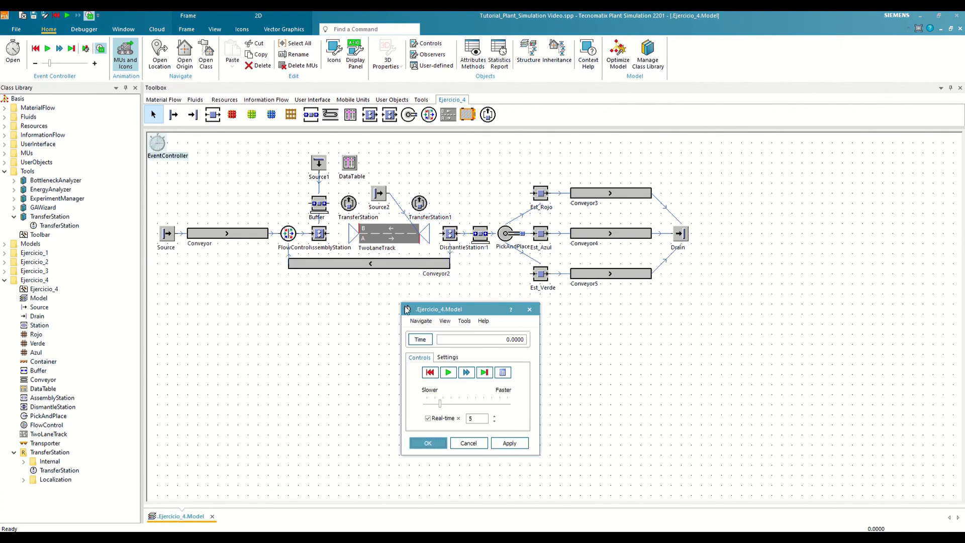
Start the simulation in the EventController and drag the speed slider to 4.5 times real time.
click(448, 372)
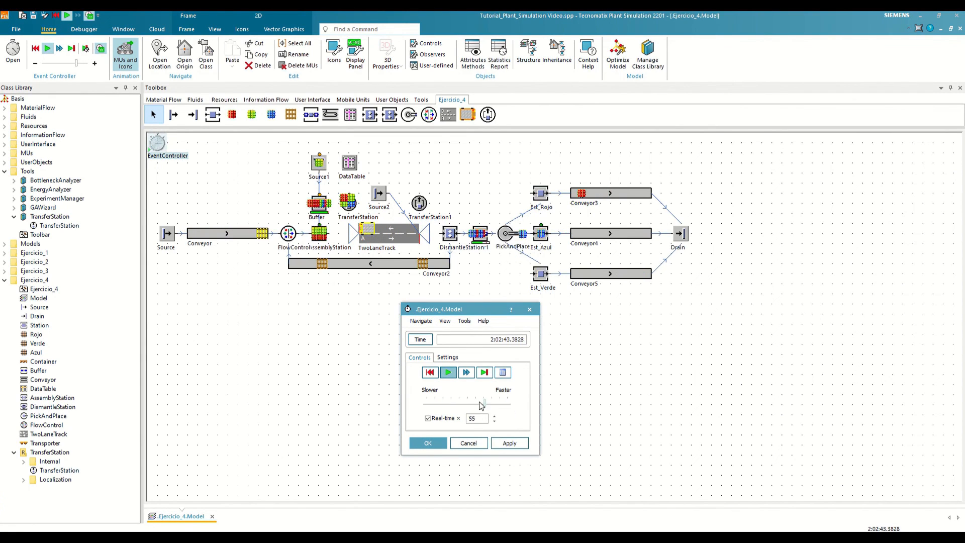
drag(480, 399, 440, 399)
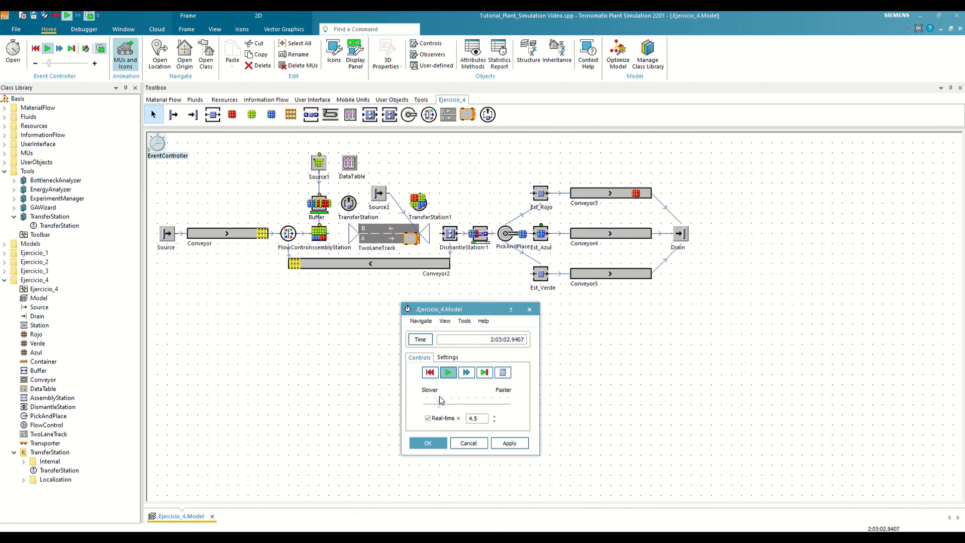